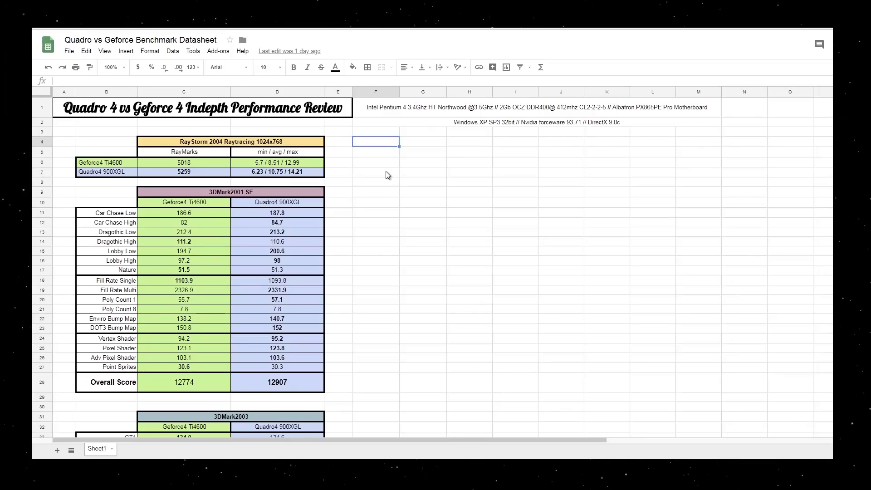
mouse_move(410, 169)
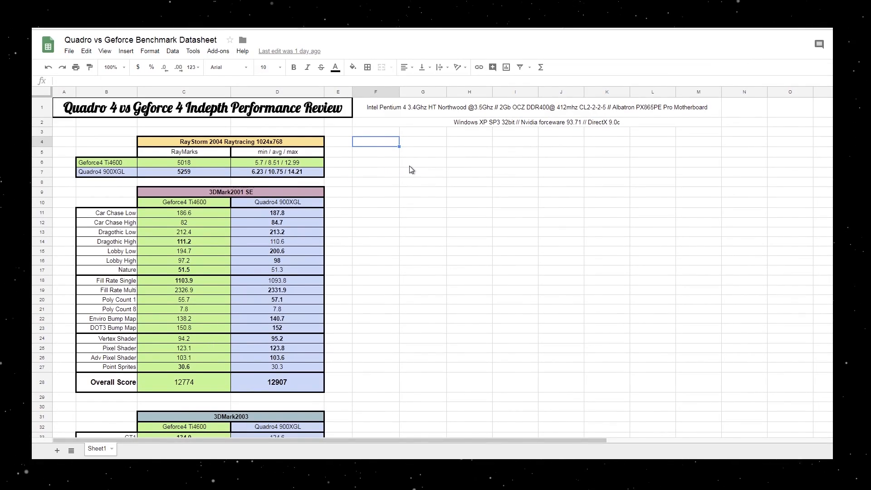
mouse_move(79, 139)
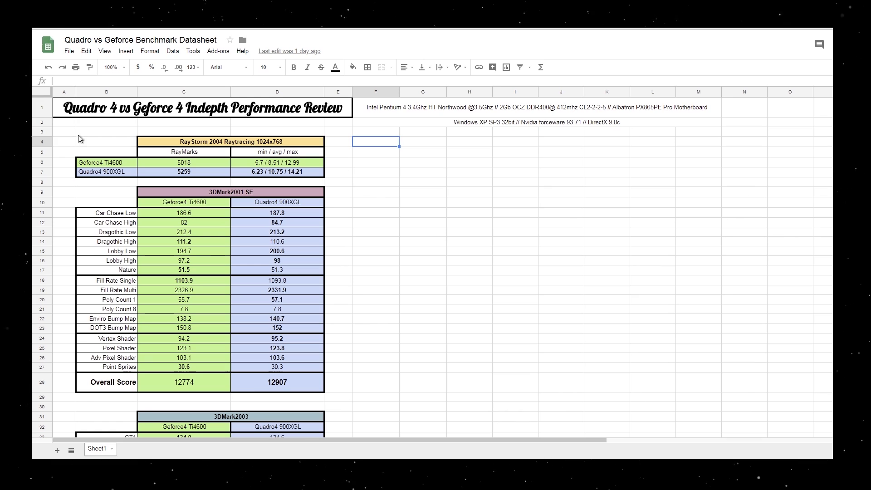
mouse_move(209, 128)
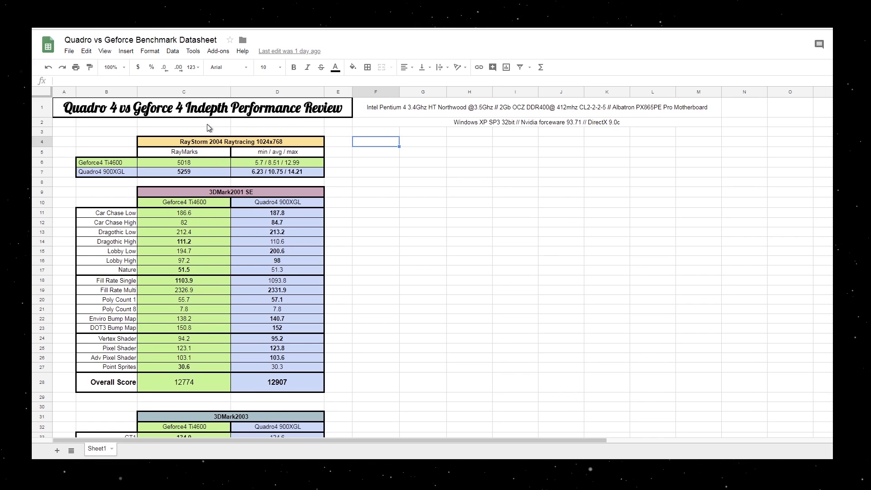
mouse_move(316, 128)
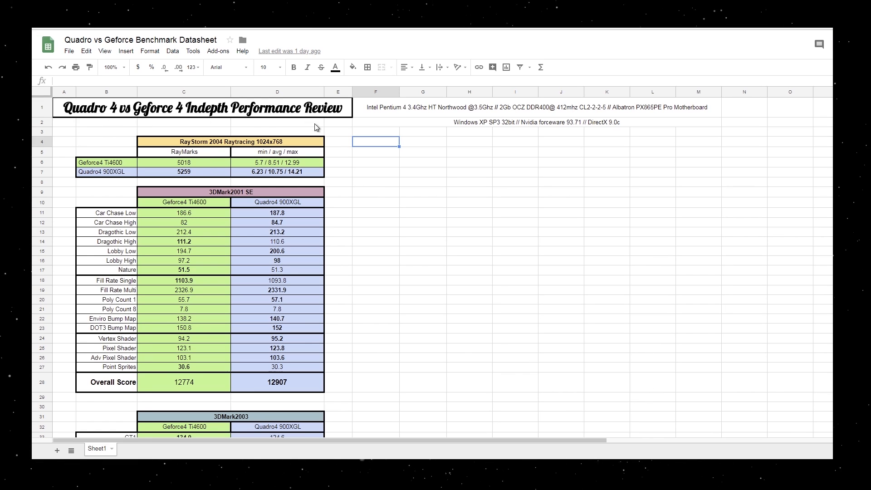
mouse_move(387, 159)
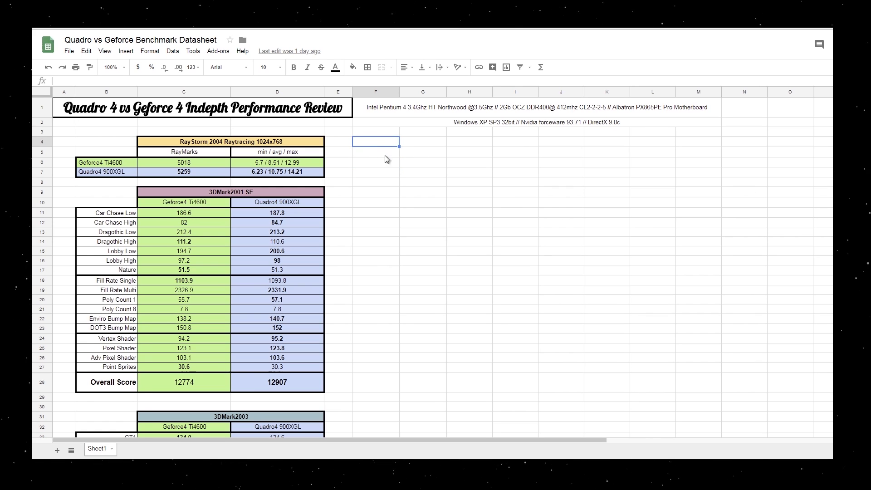
Point out the test system hardware, operating system, driver details and RayStorm 2004 results.
click(533, 107)
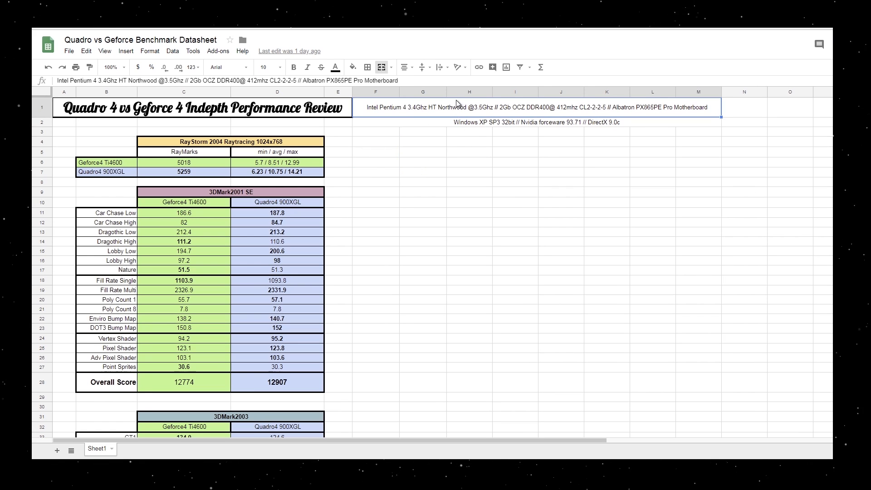
click(423, 157)
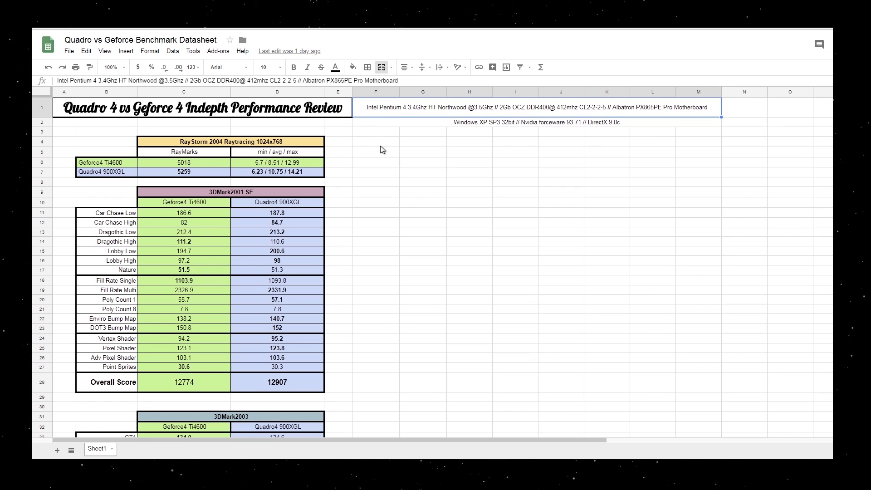
mouse_move(436, 114)
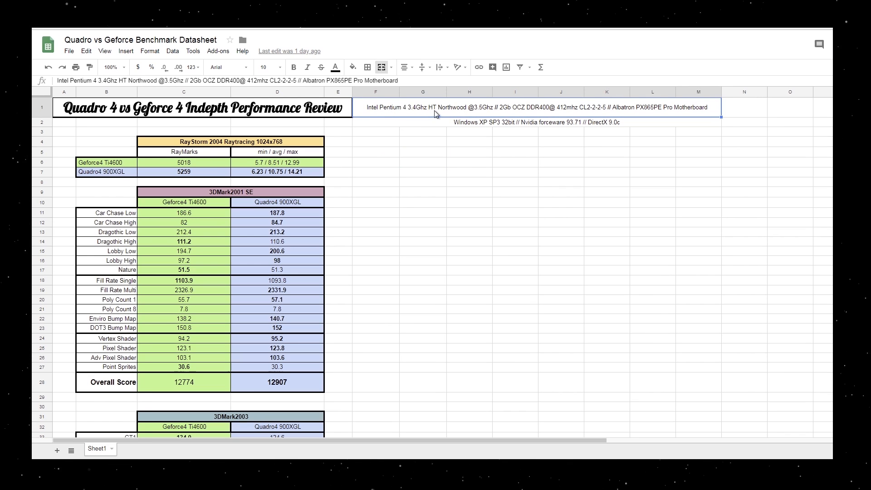
mouse_move(439, 118)
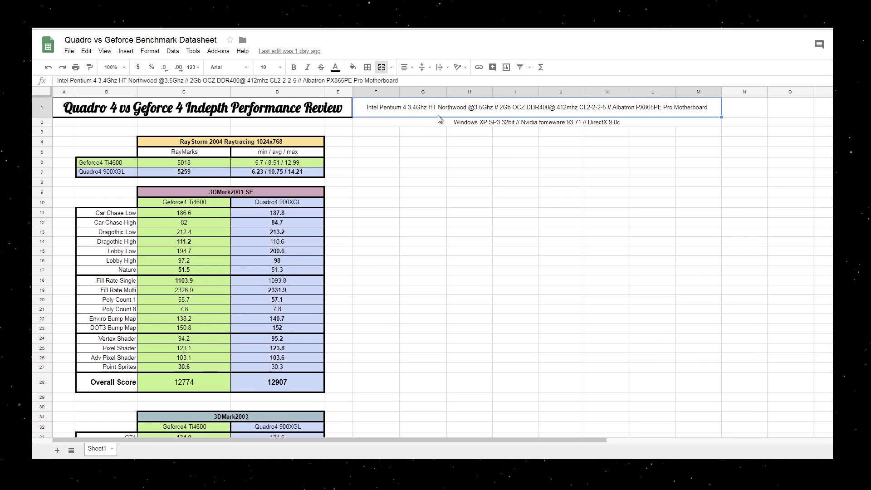
mouse_move(475, 114)
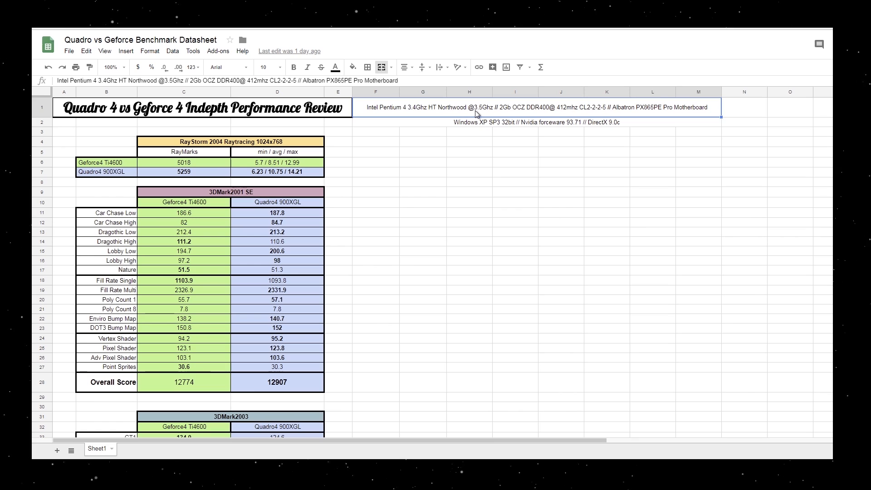
mouse_move(484, 112)
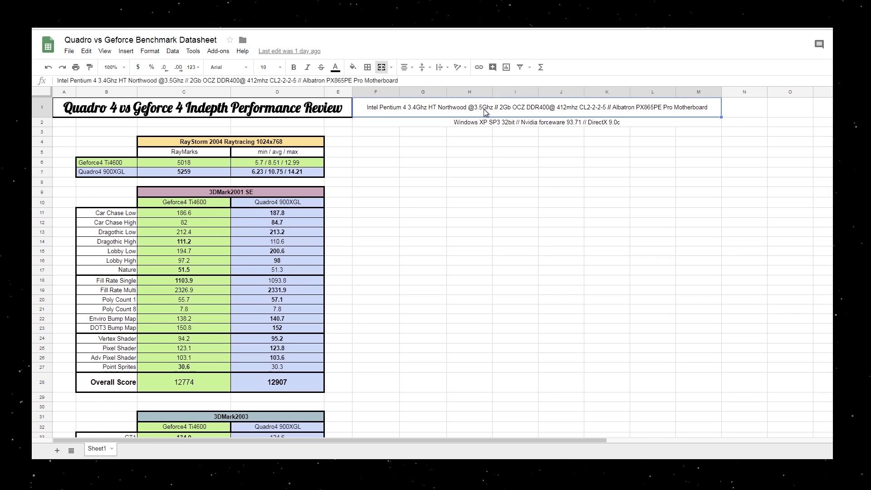
mouse_move(522, 114)
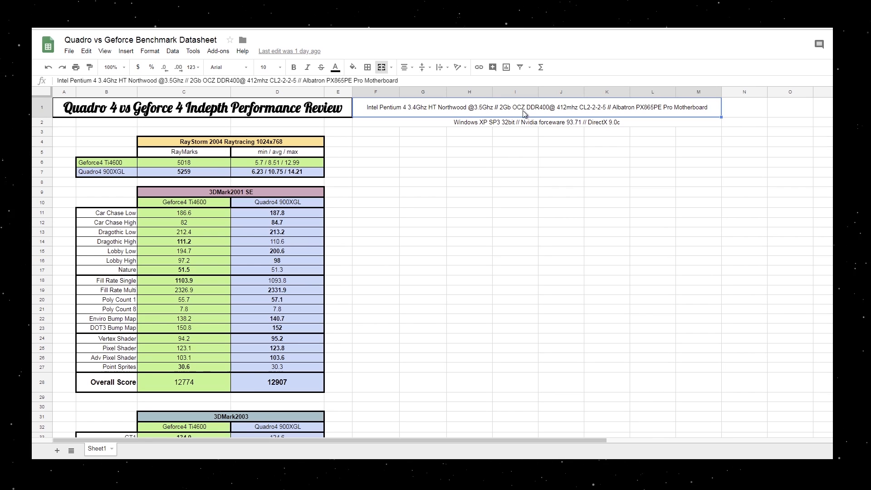
mouse_move(545, 114)
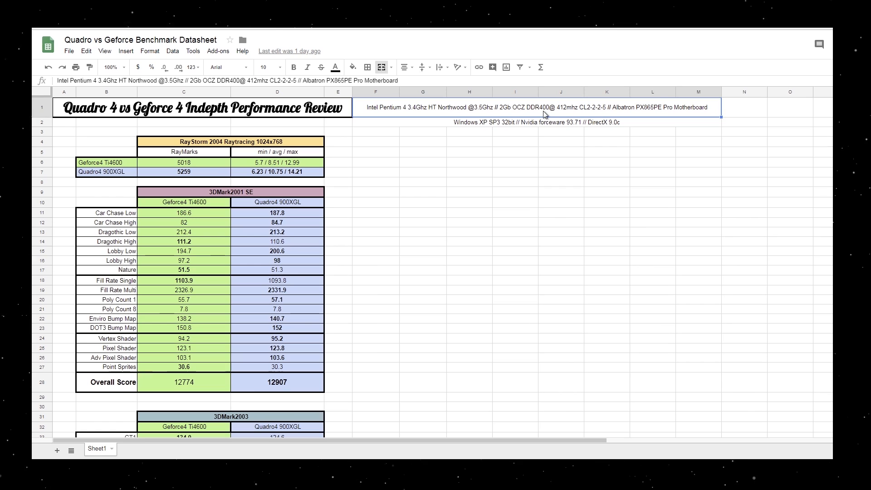
mouse_move(563, 114)
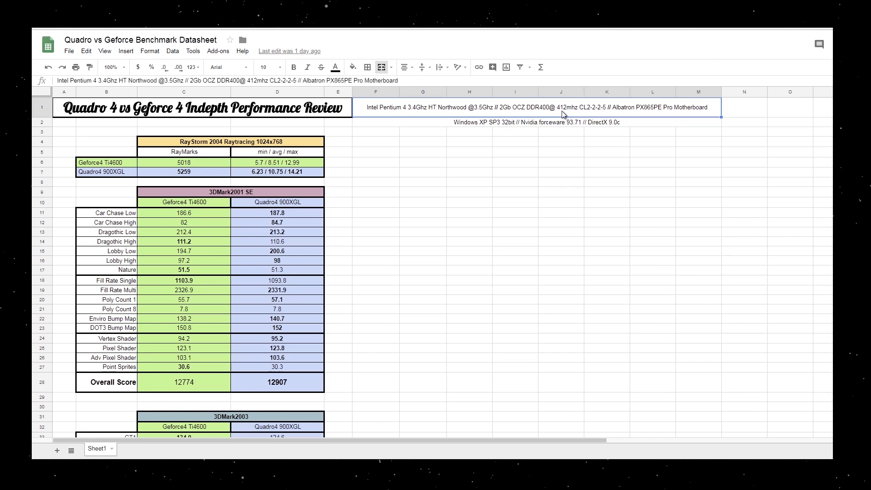
mouse_move(627, 116)
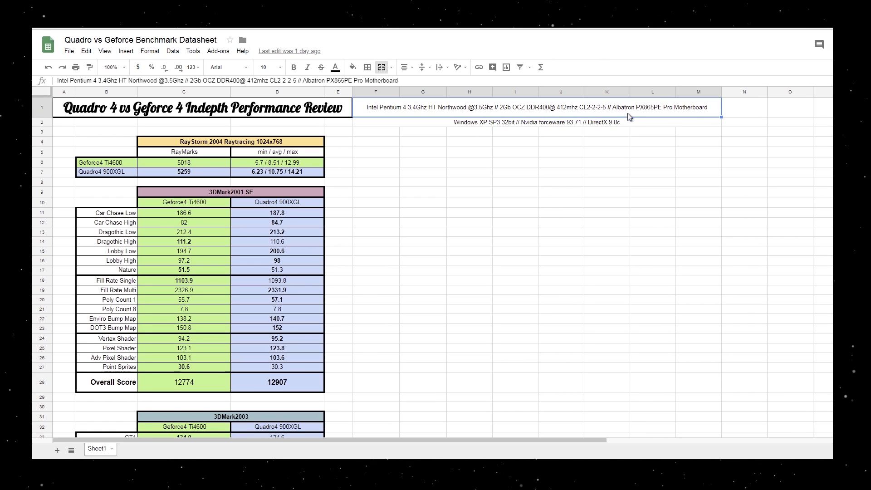
mouse_move(631, 115)
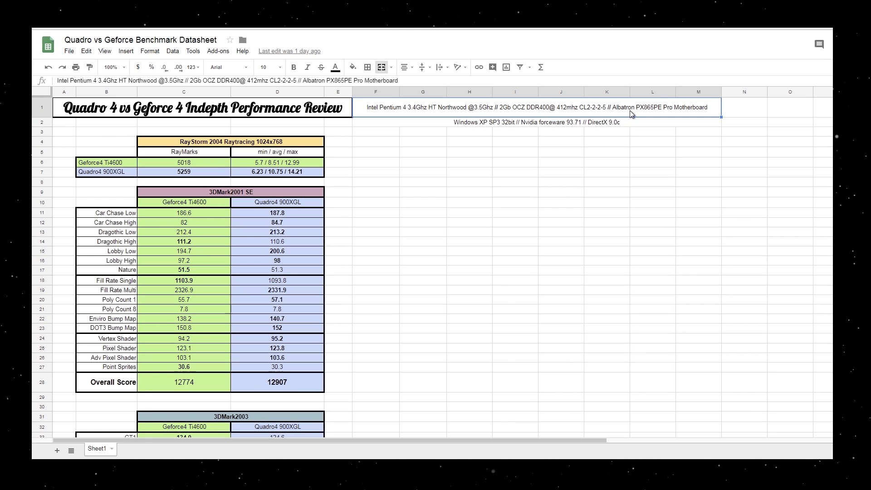
mouse_move(670, 114)
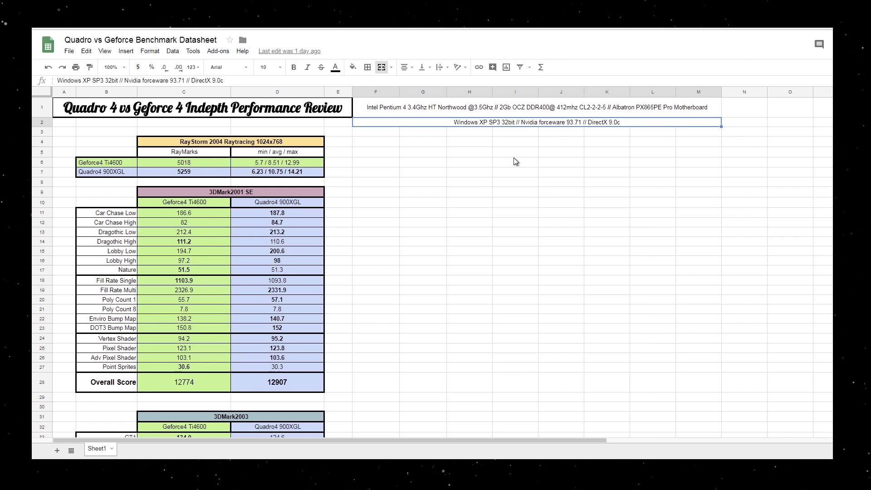
click(561, 132)
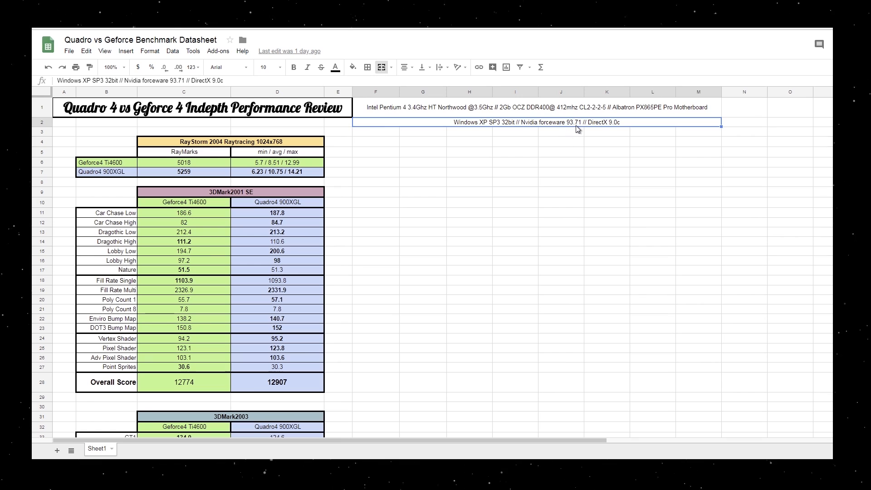
mouse_move(611, 135)
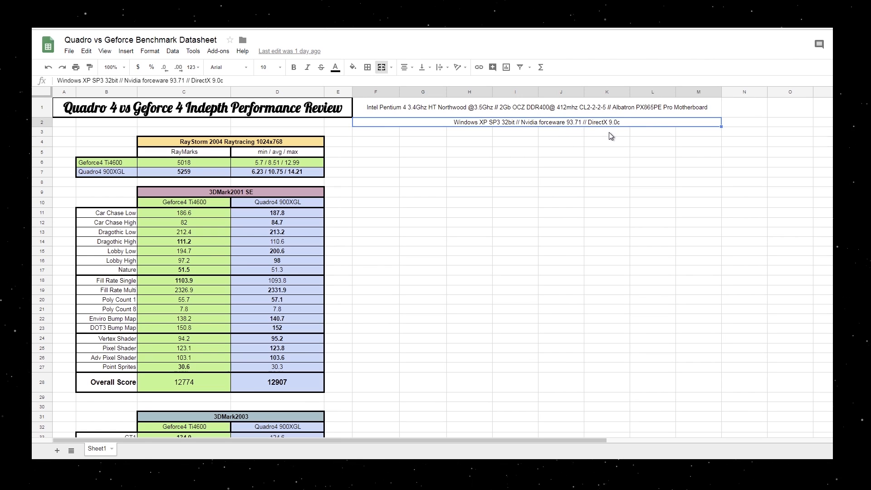
click(561, 151)
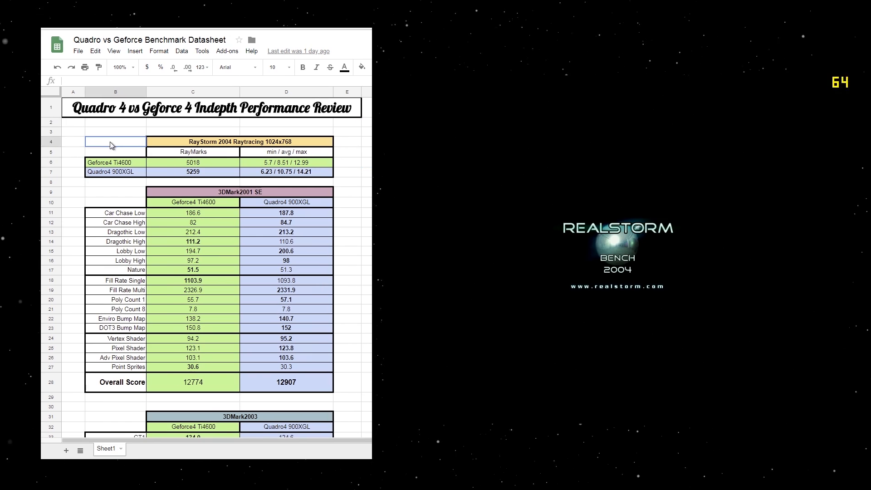
click(365, 161)
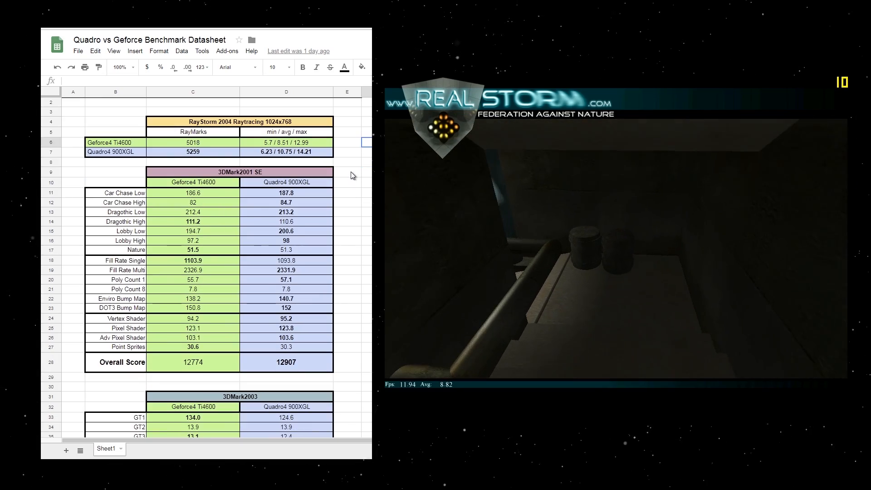
Highlight the 3DMark2003 GT1 and GT3 scores and the unsupported test results.
scroll(down, 3)
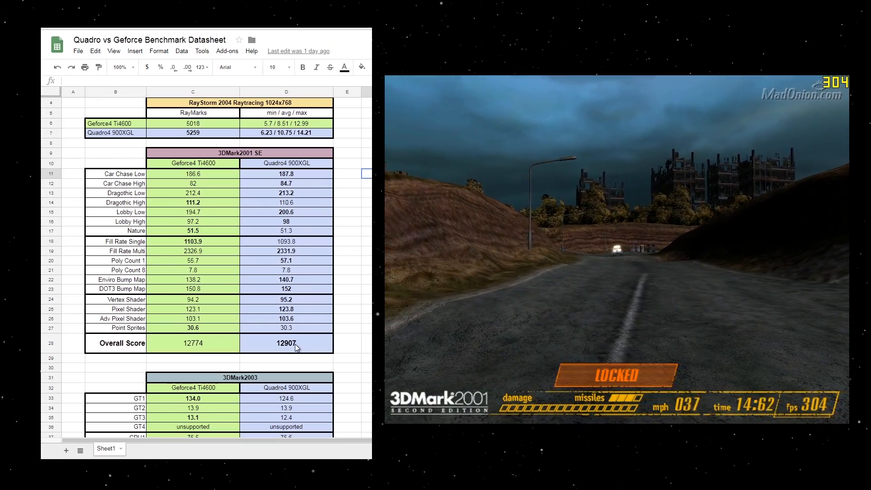
mouse_move(359, 170)
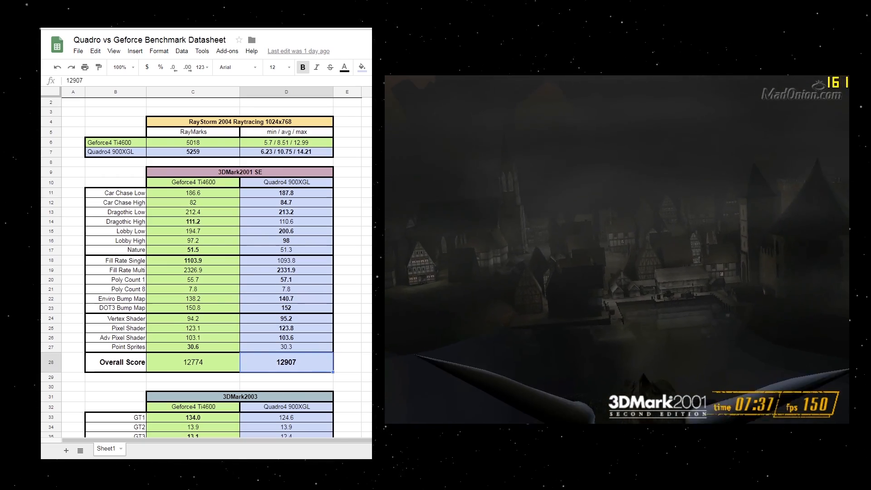
scroll(down, 3)
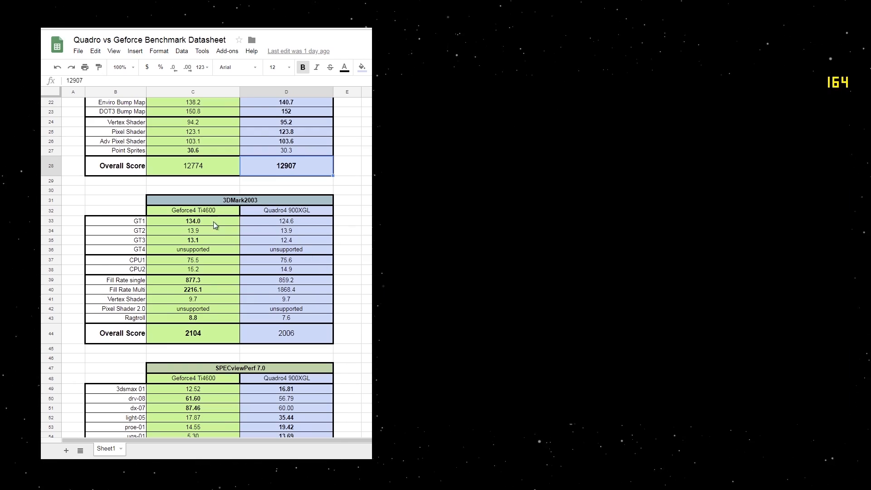
click(193, 221)
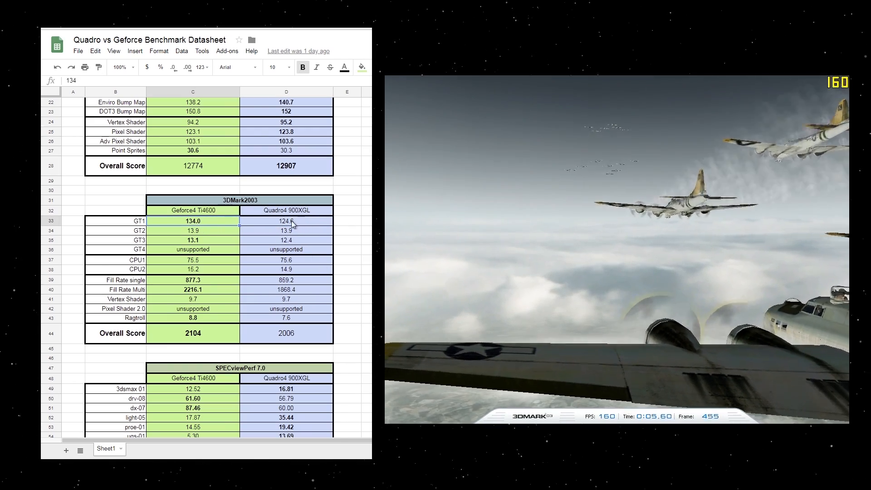
click(286, 220)
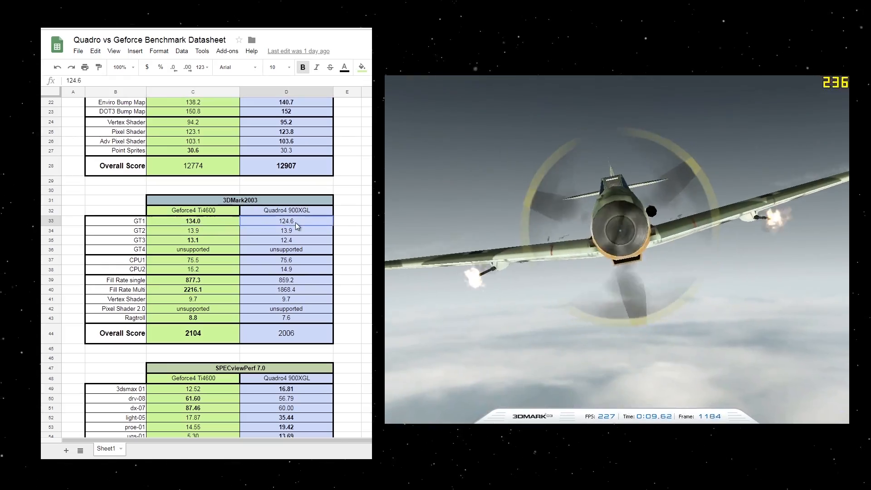
click(192, 230)
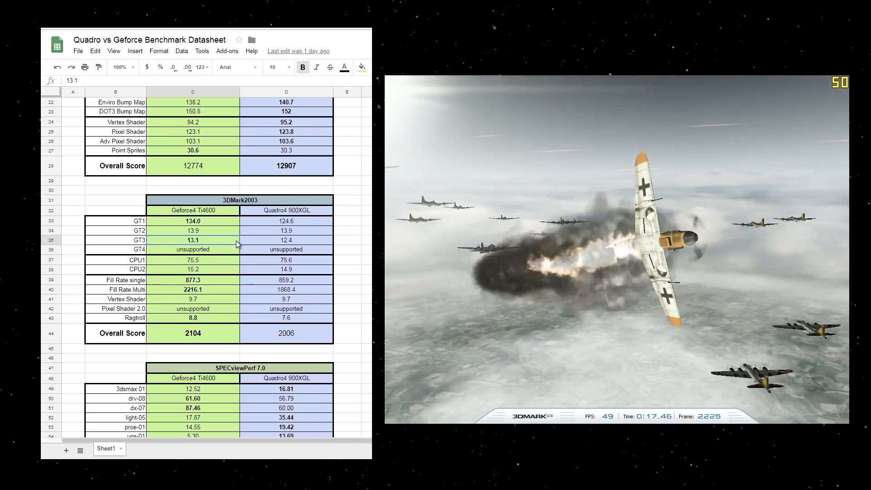
click(193, 248)
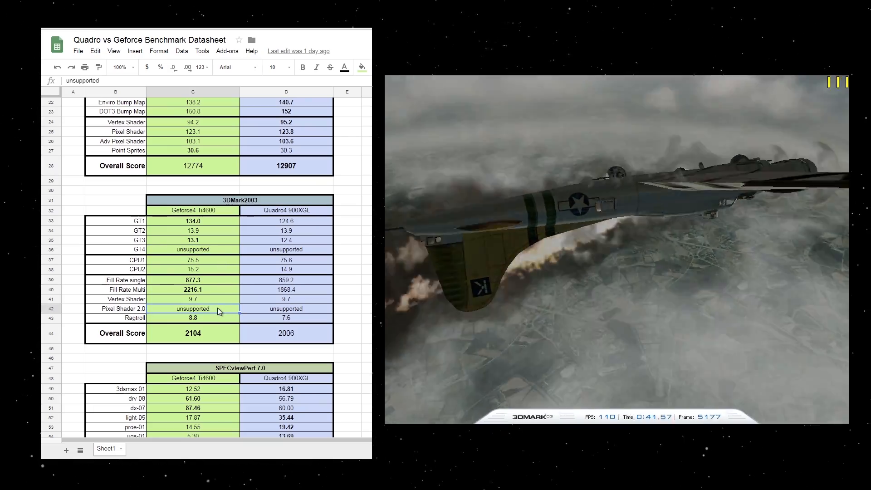
Check the Quadro4 and Geforce4 Fill Rate, Vertex Shader and Ragtroll scores.
click(287, 288)
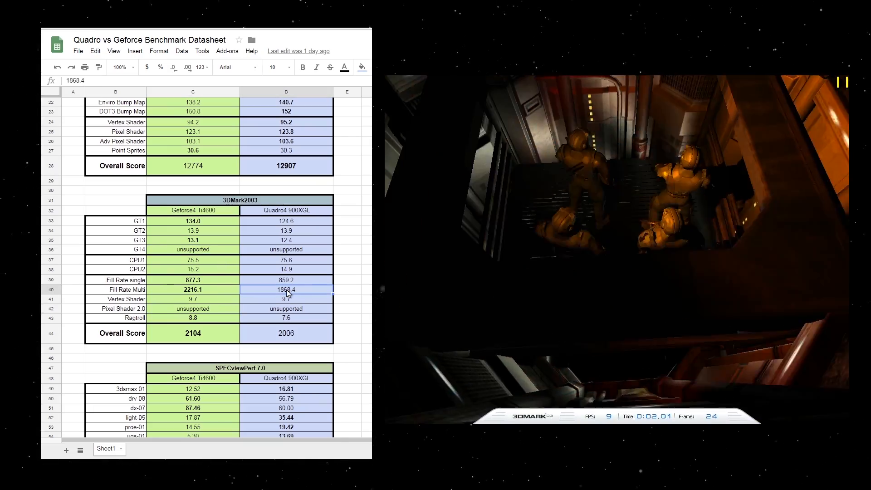
click(286, 279)
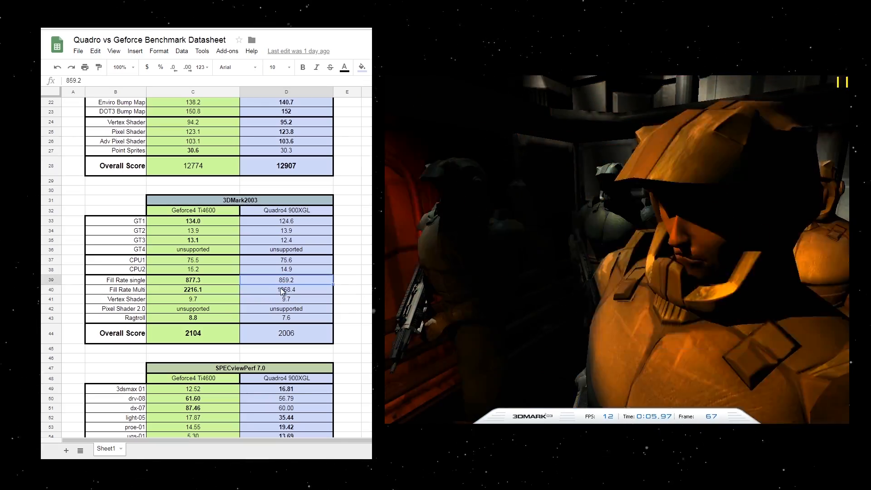
click(193, 289)
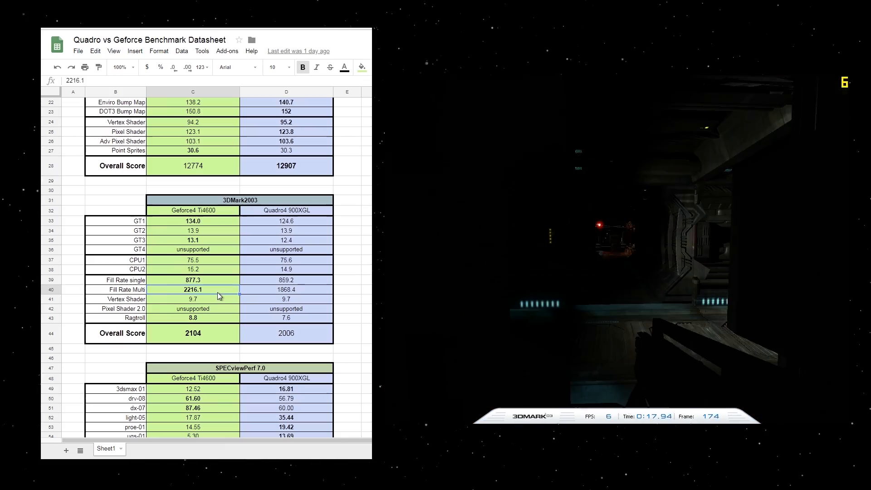
click(286, 318)
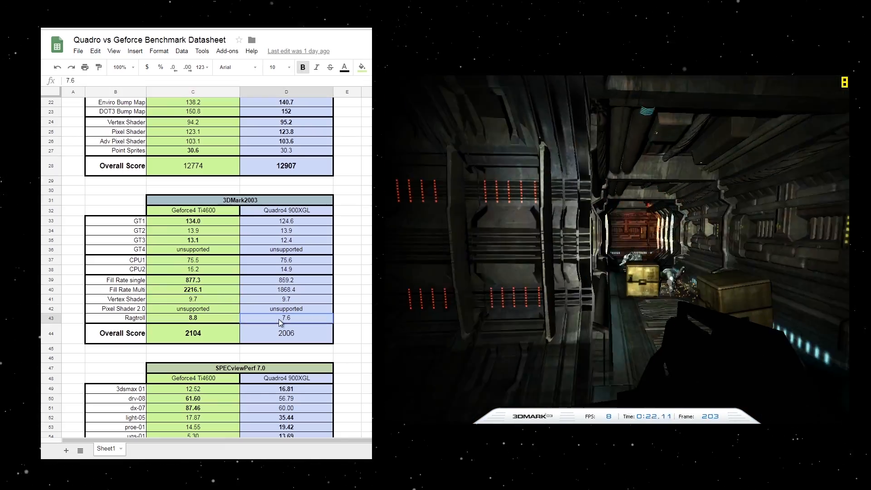
click(193, 317)
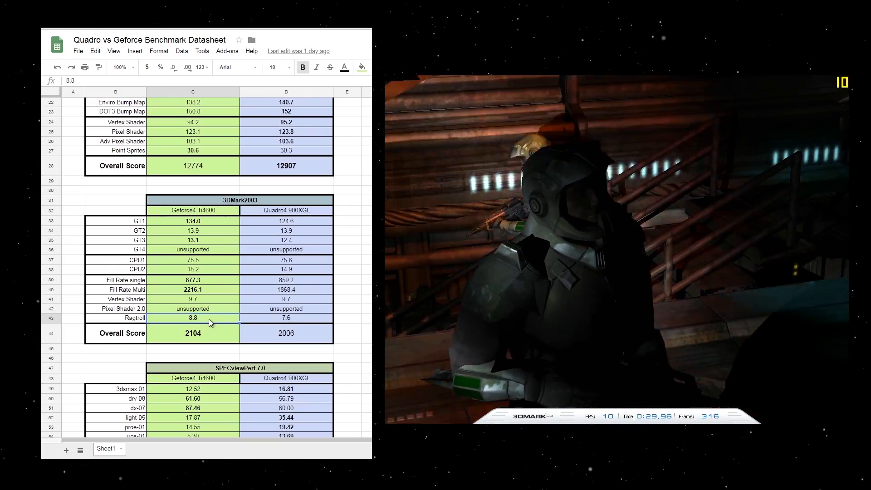
click(287, 299)
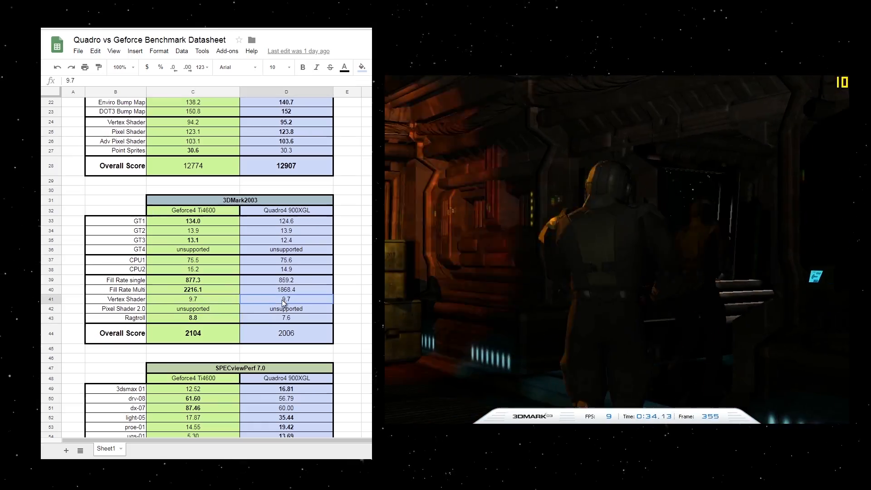
click(192, 317)
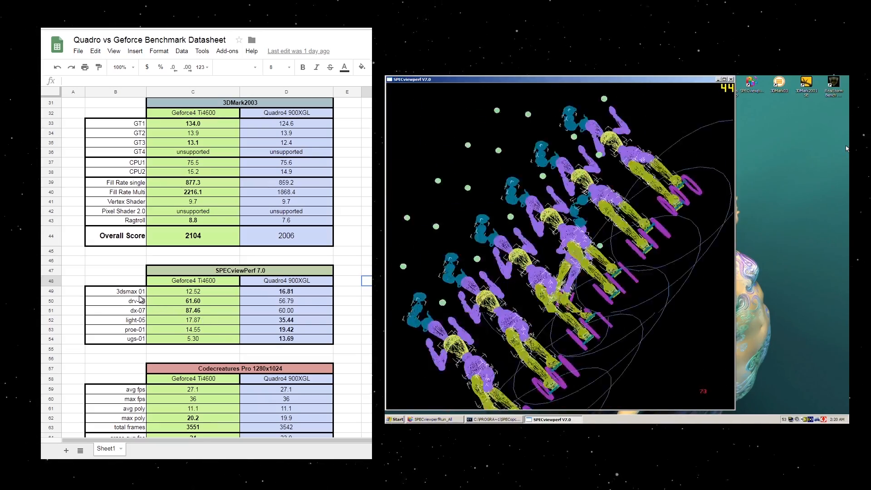
Highlight the SPECviewPerf 7.0 dx-07 and proe-01 rows and the Geforce4 3dsmax-01 score.
click(115, 330)
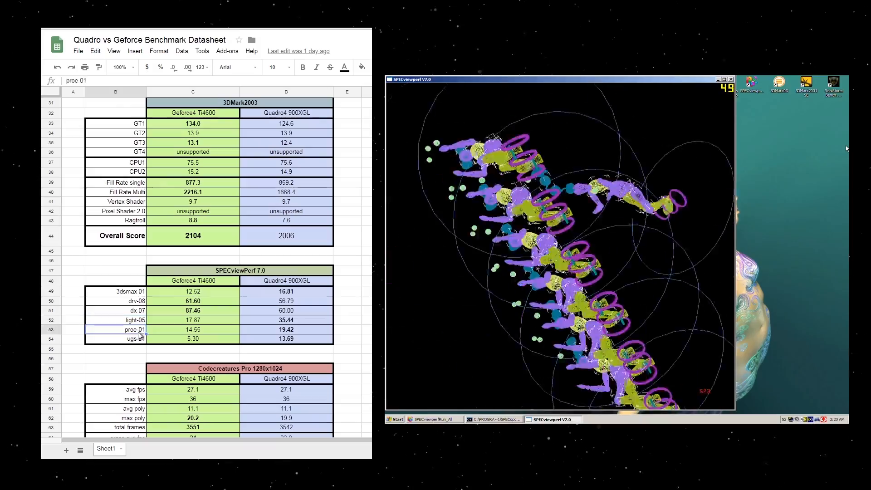
click(115, 291)
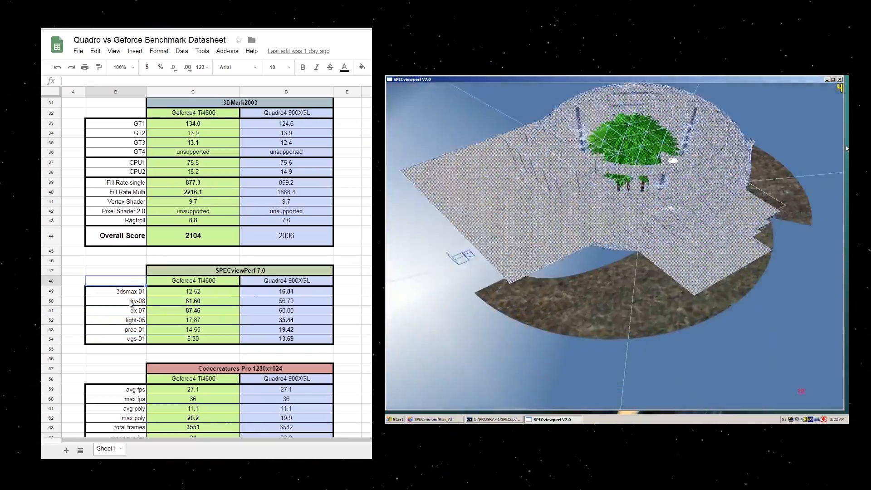
click(114, 310)
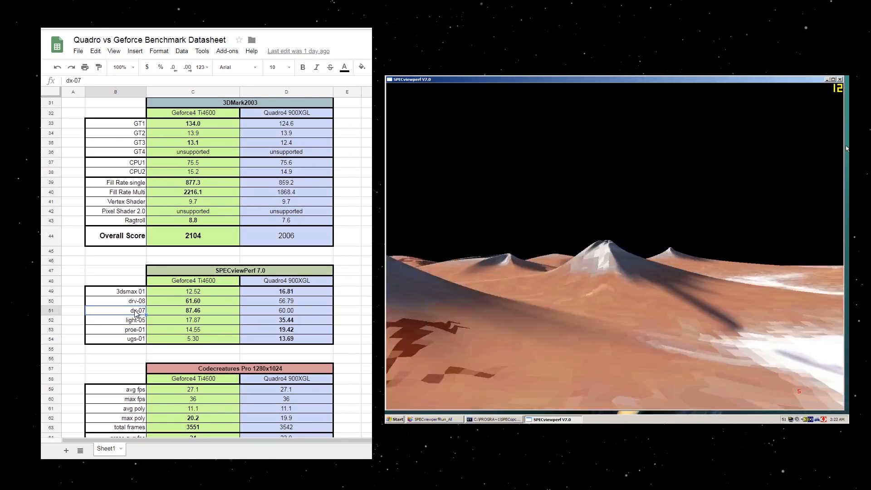
click(135, 329)
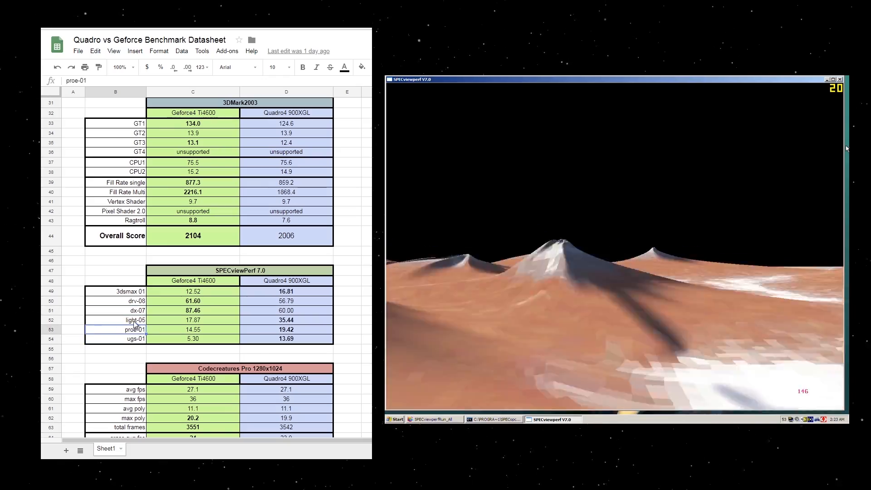
click(135, 320)
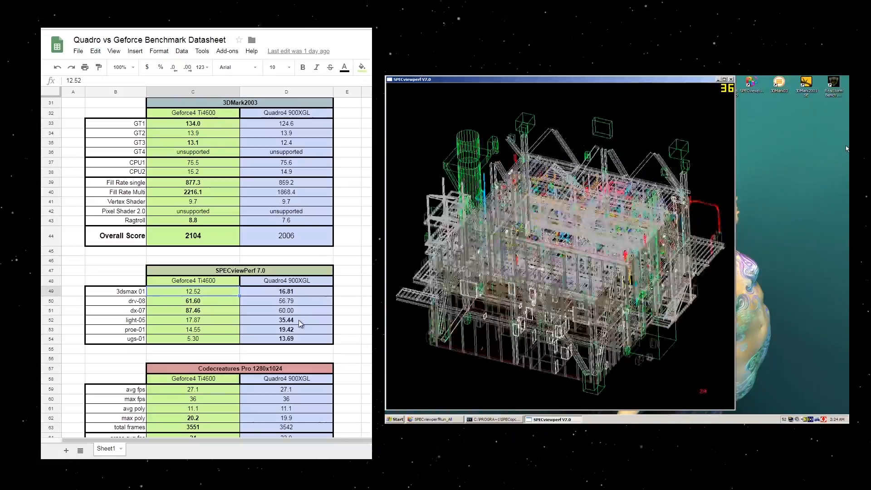
click(285, 320)
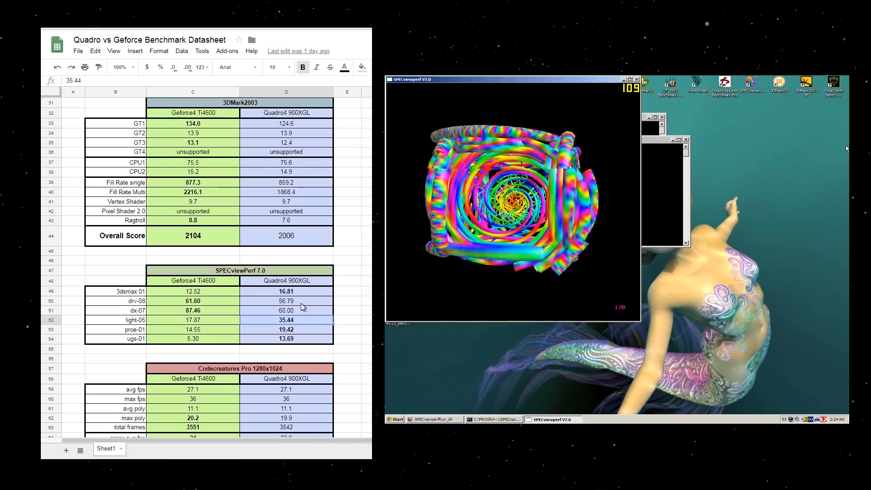
click(285, 300)
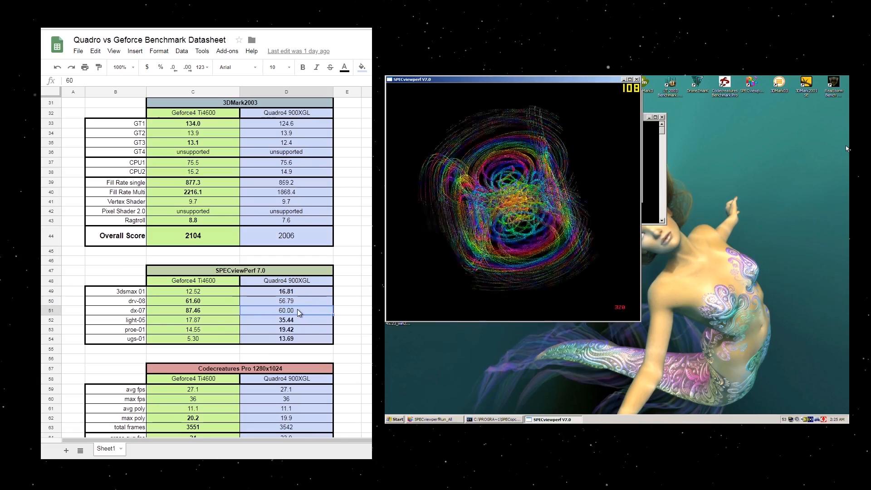
click(193, 309)
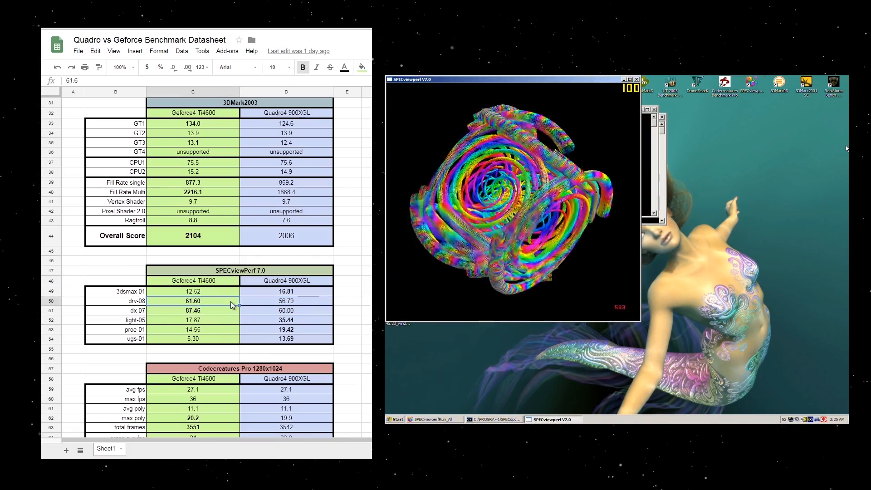
click(192, 310)
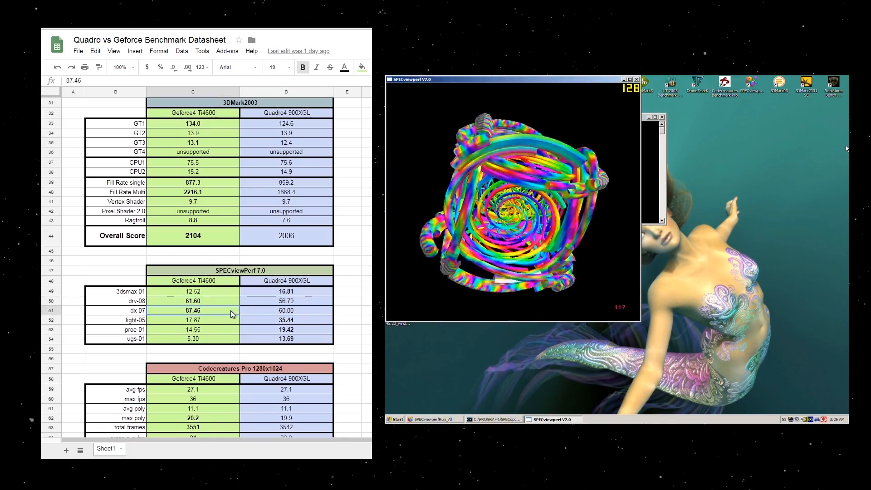
click(285, 310)
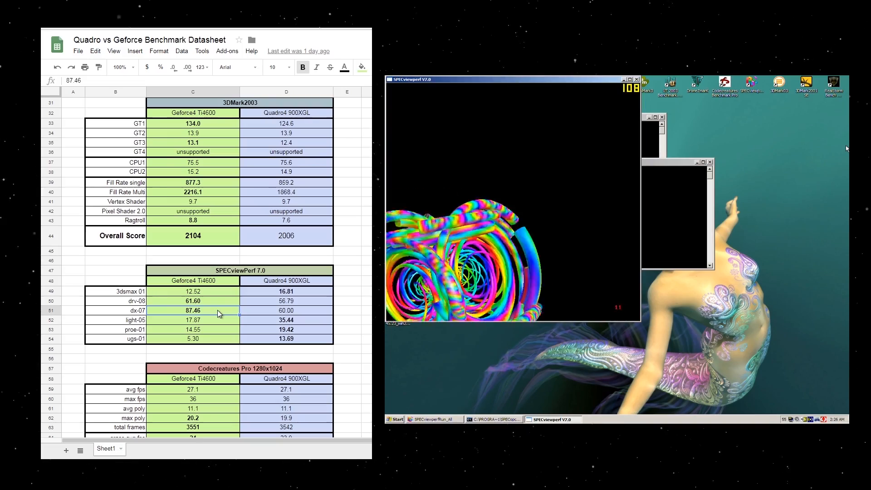
click(286, 310)
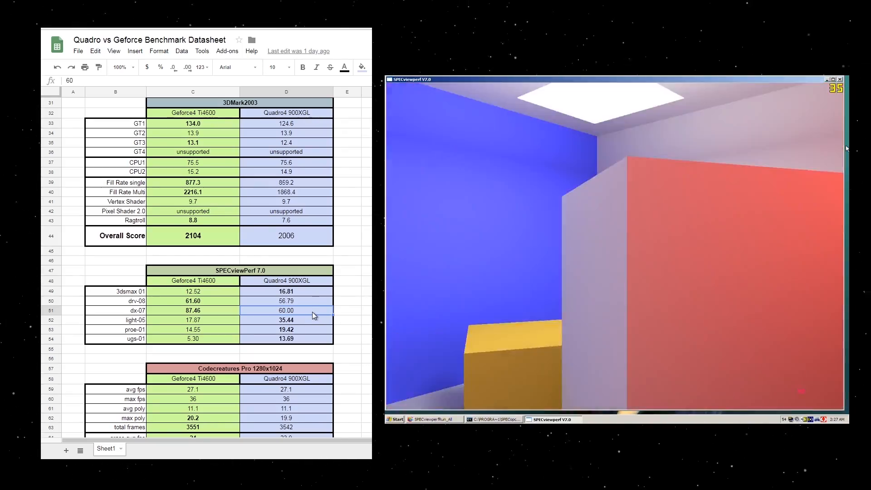
click(286, 291)
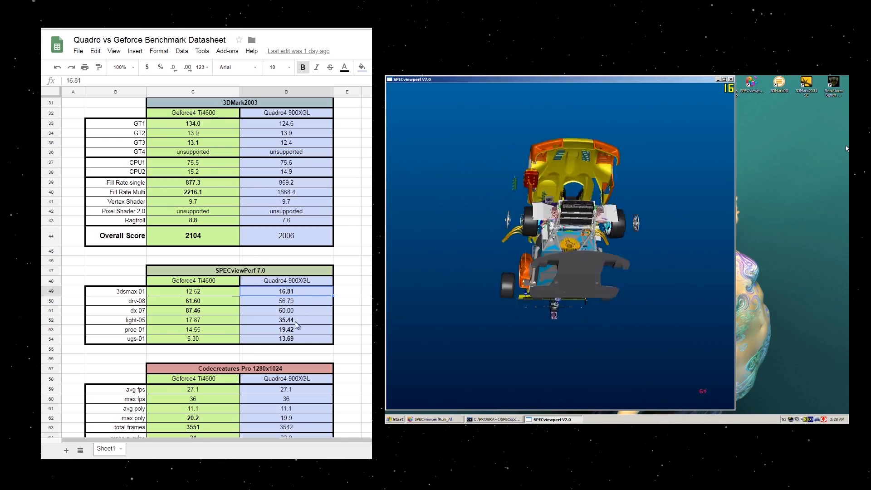
click(286, 319)
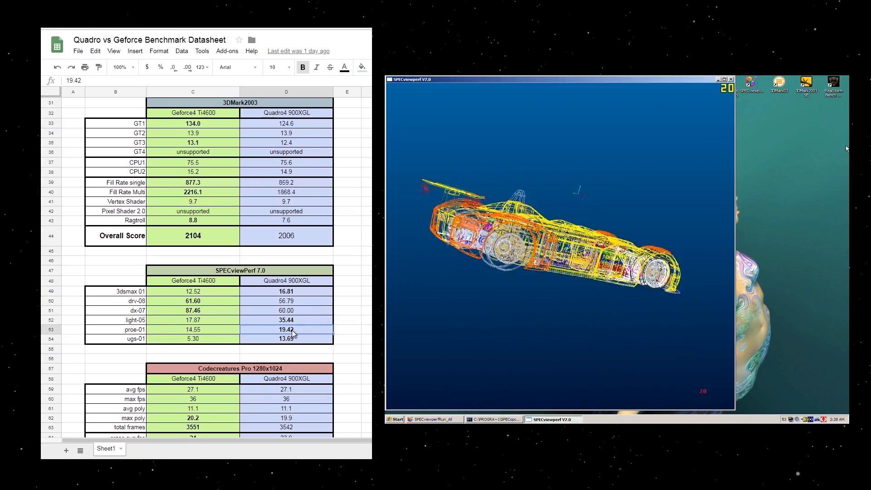
click(286, 338)
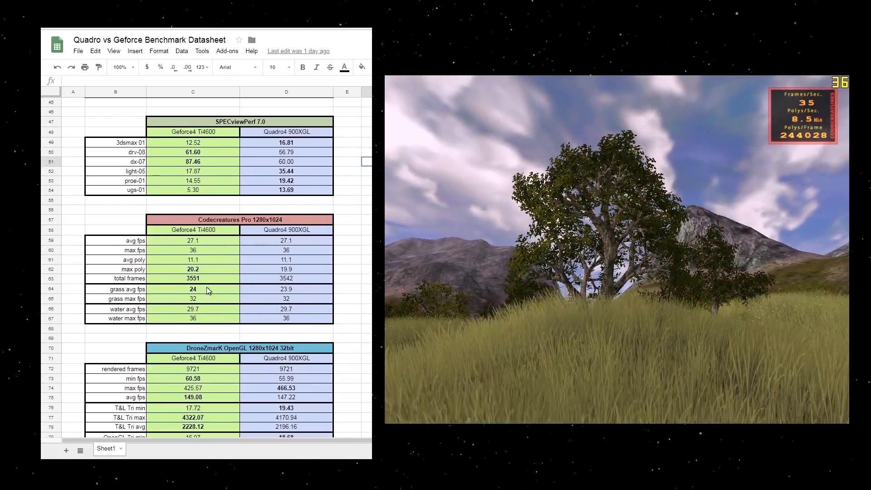
Scroll down past Codecreatures Pro until the DroneZmarK OpenGL table shows.
scroll(down, 3)
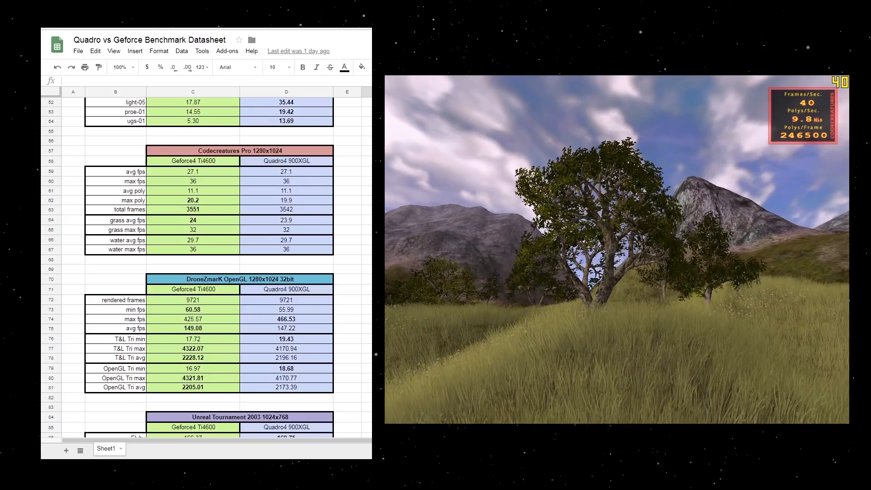
scroll(down, 3)
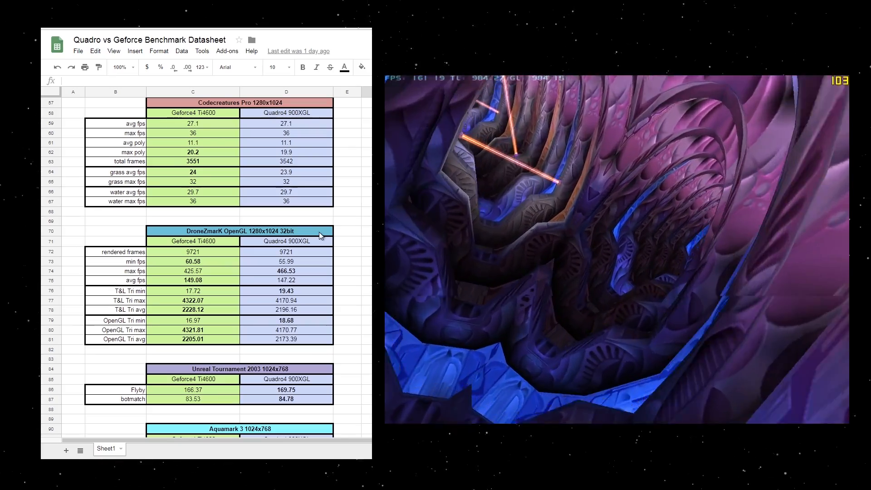
mouse_move(318, 248)
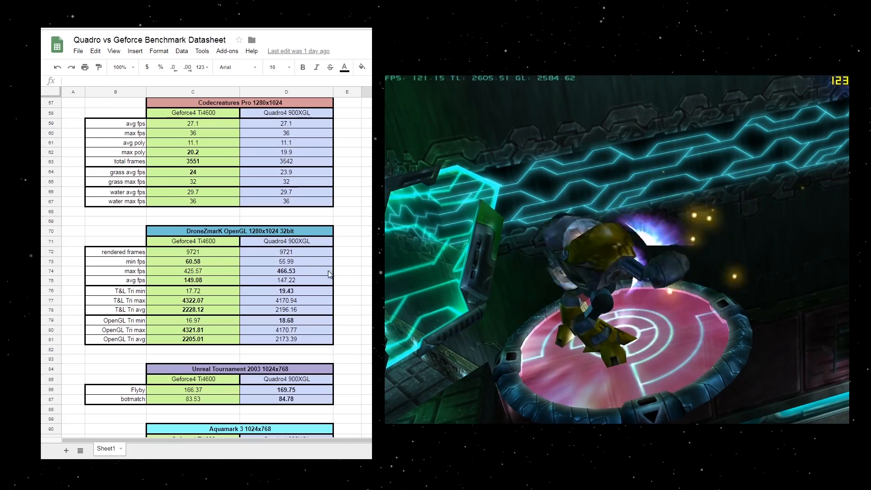
mouse_move(356, 272)
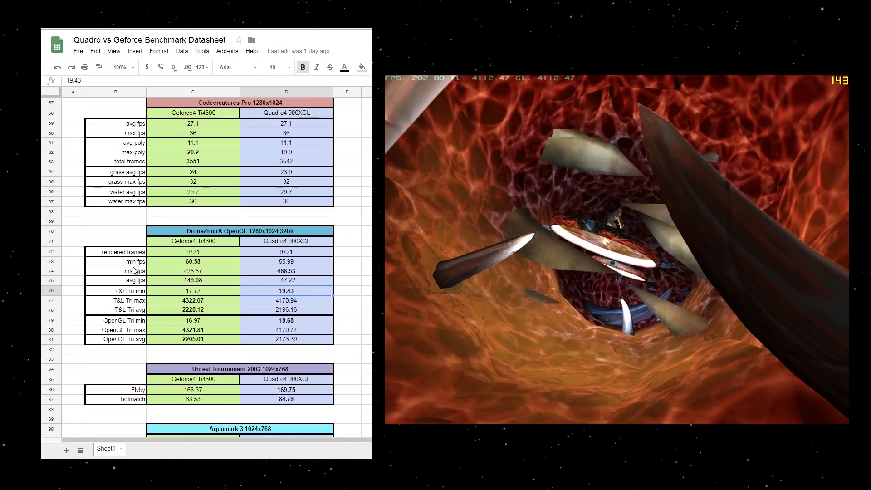
click(114, 251)
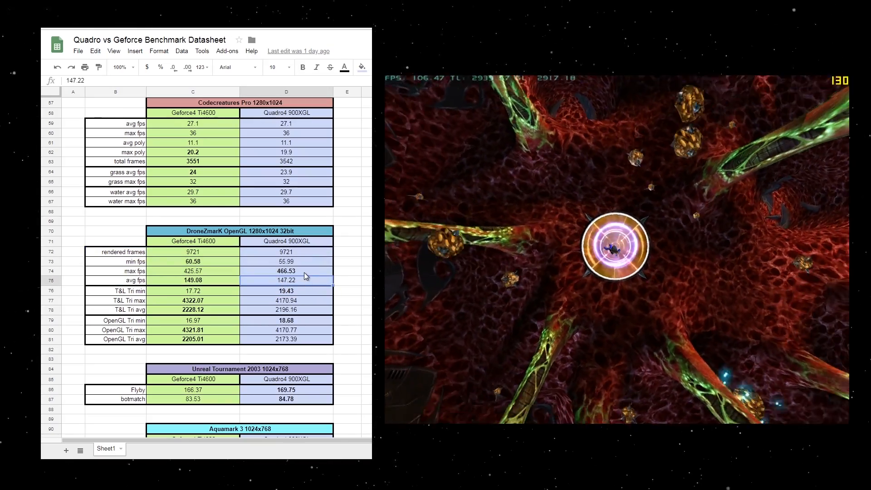
click(285, 251)
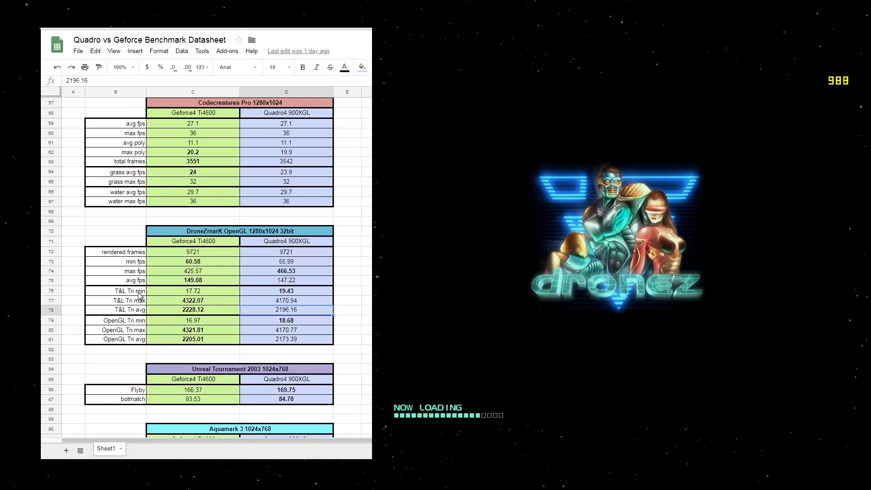
click(115, 320)
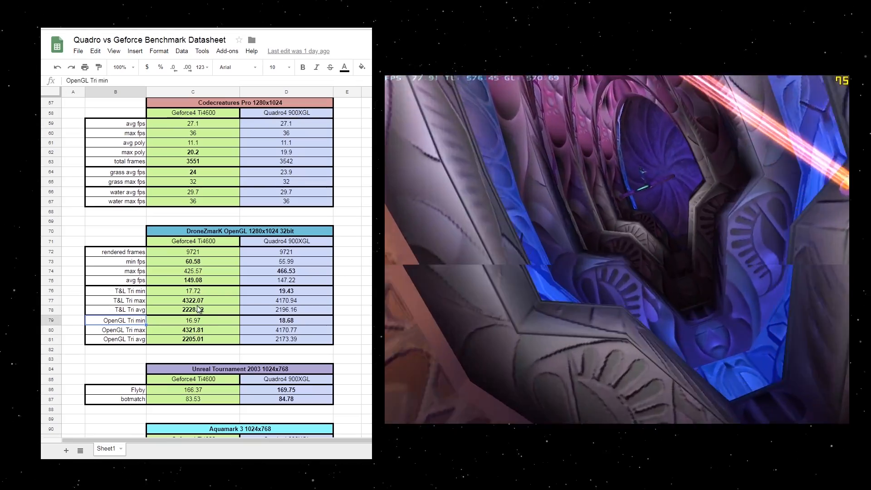
click(193, 289)
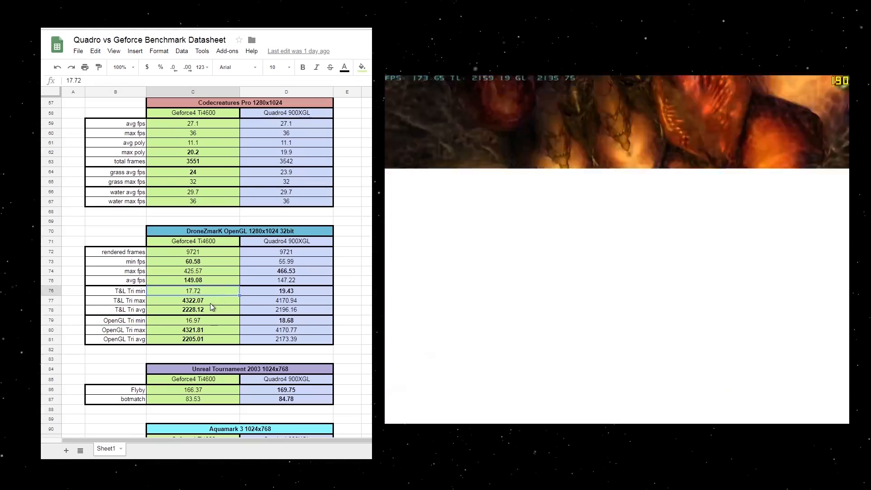
click(193, 300)
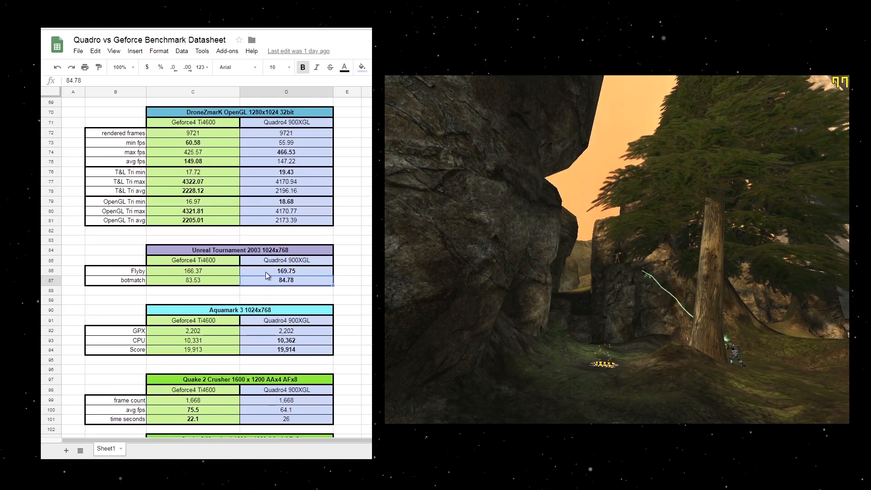
click(239, 249)
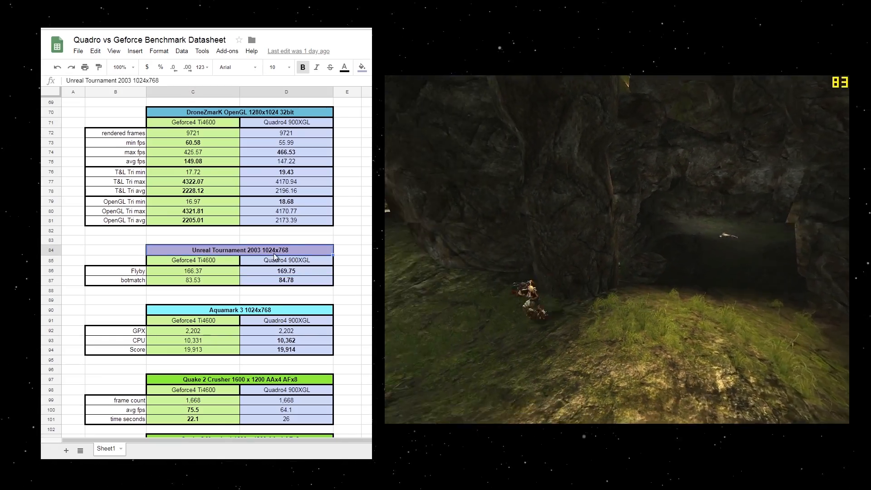
click(286, 280)
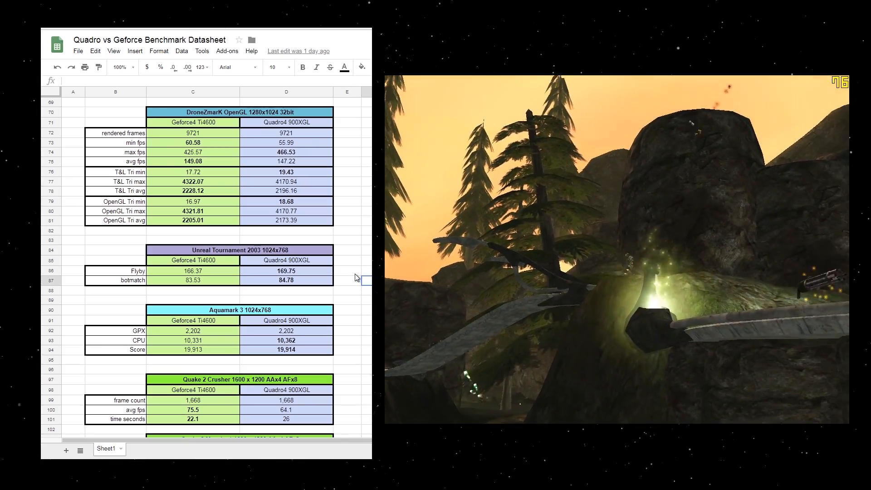
click(192, 270)
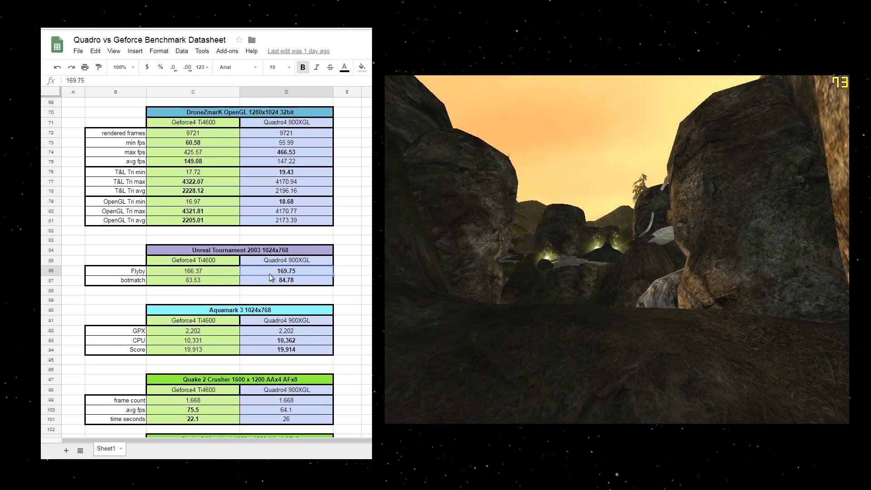
click(285, 280)
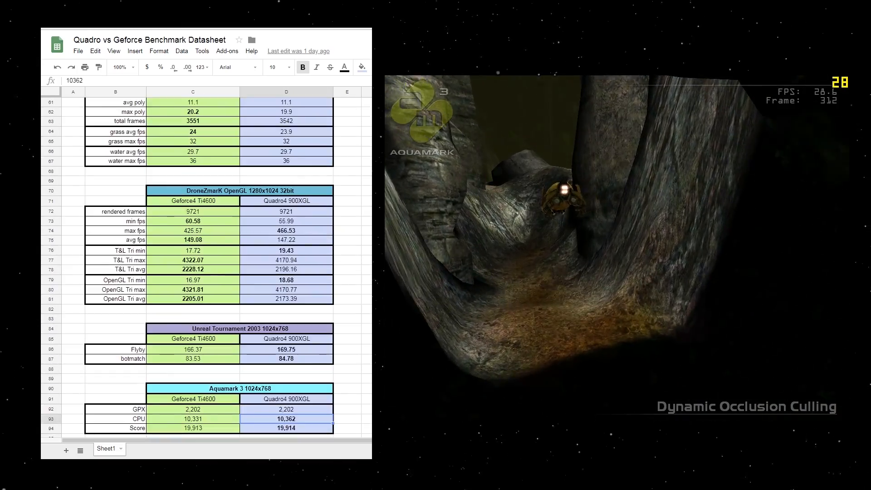
scroll(up, 3)
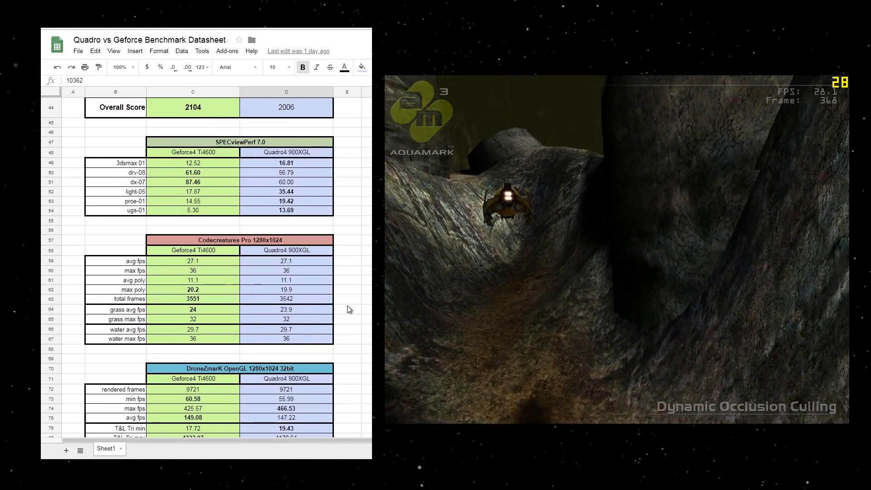
scroll(down, 3)
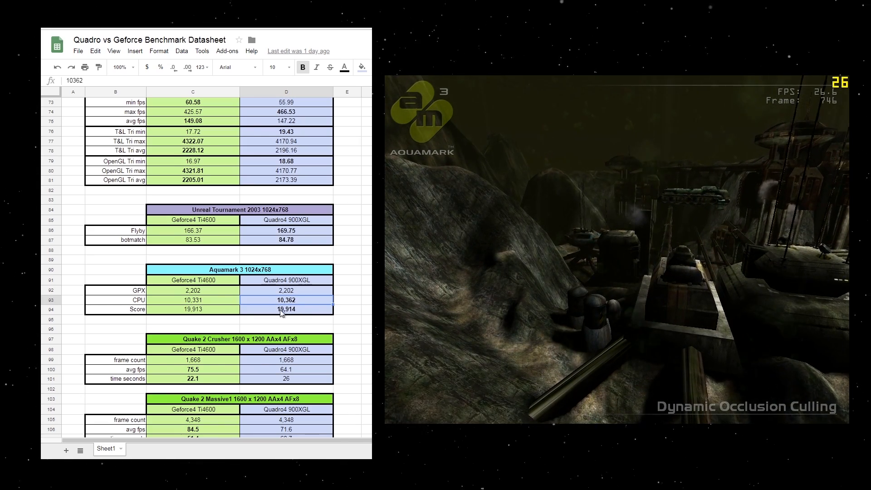
click(193, 309)
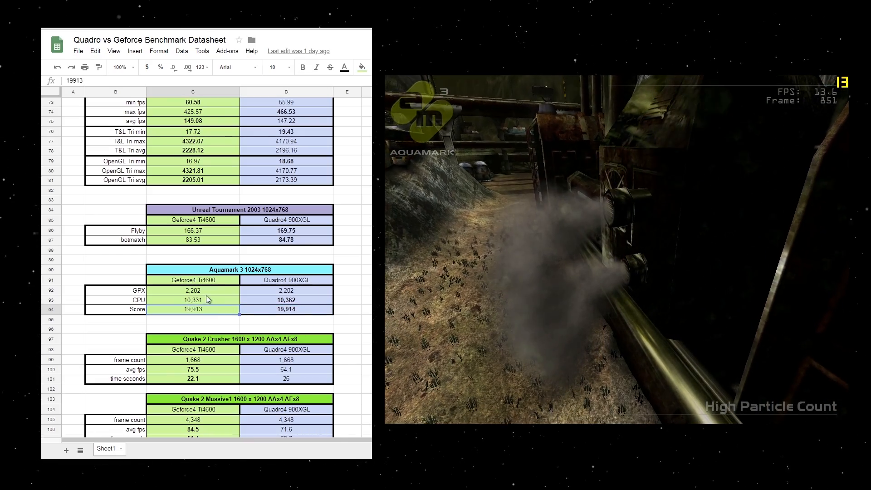
click(285, 289)
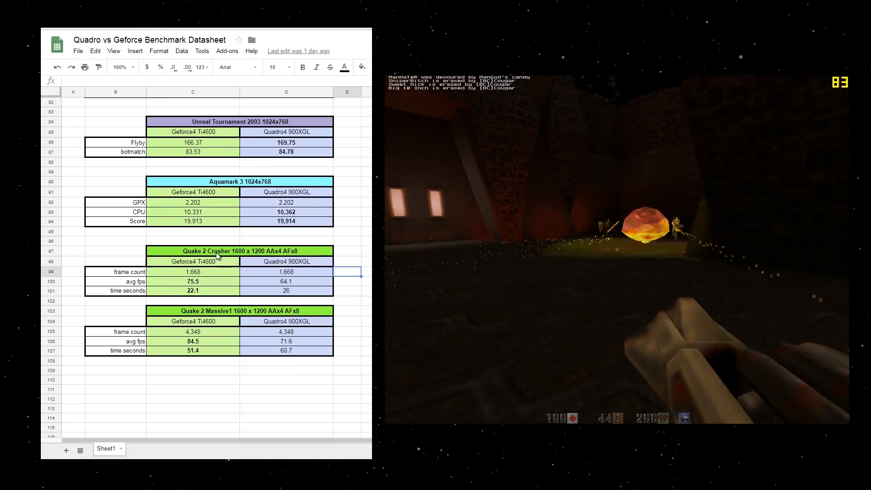
Check the Massive1 heading, Geforce4 Crusher 22.1 s, and Quadro4 64.1 and 71.6 fps.
click(237, 310)
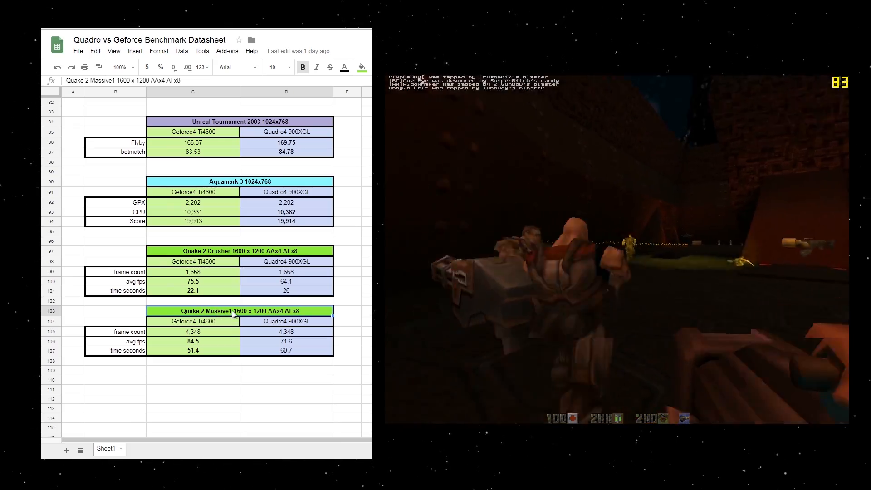
click(251, 250)
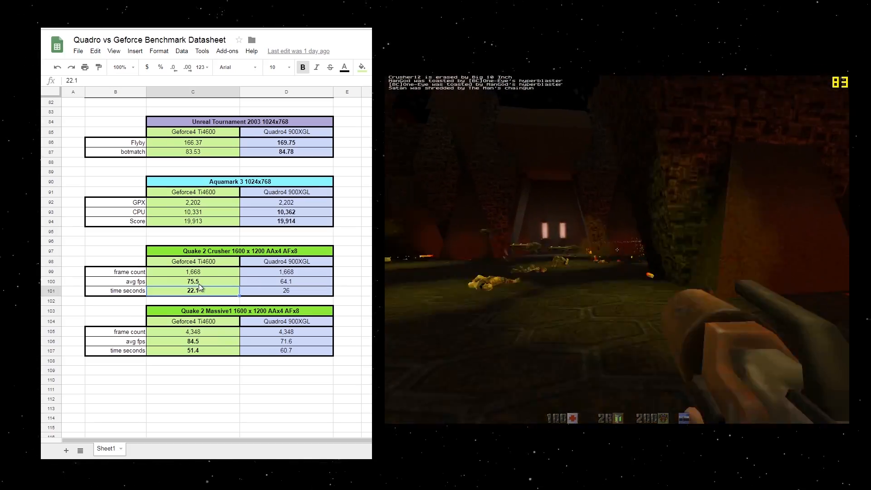
click(286, 281)
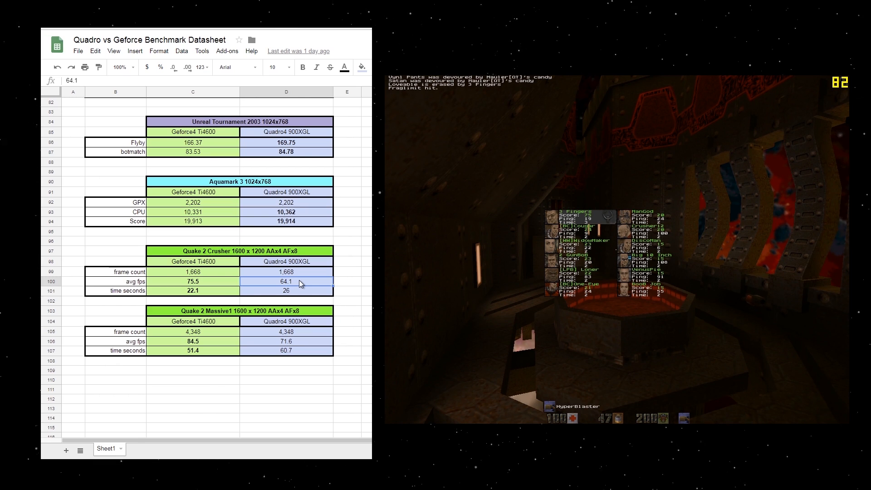
click(287, 341)
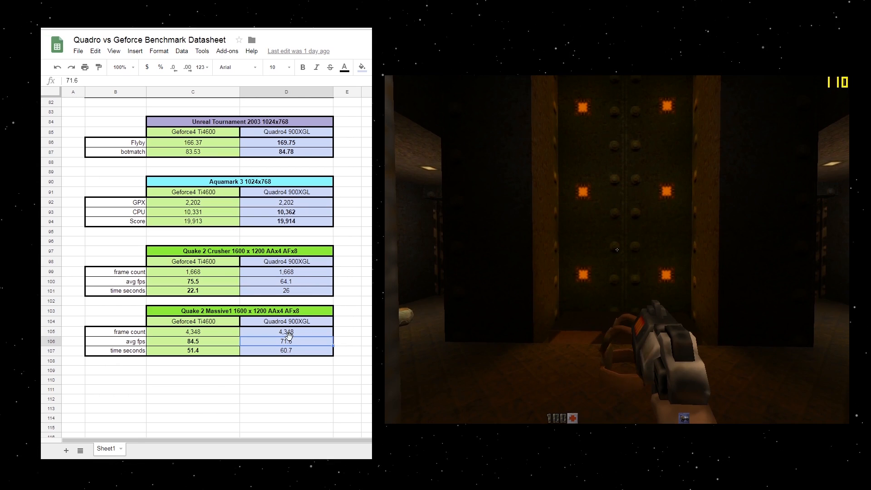
click(285, 351)
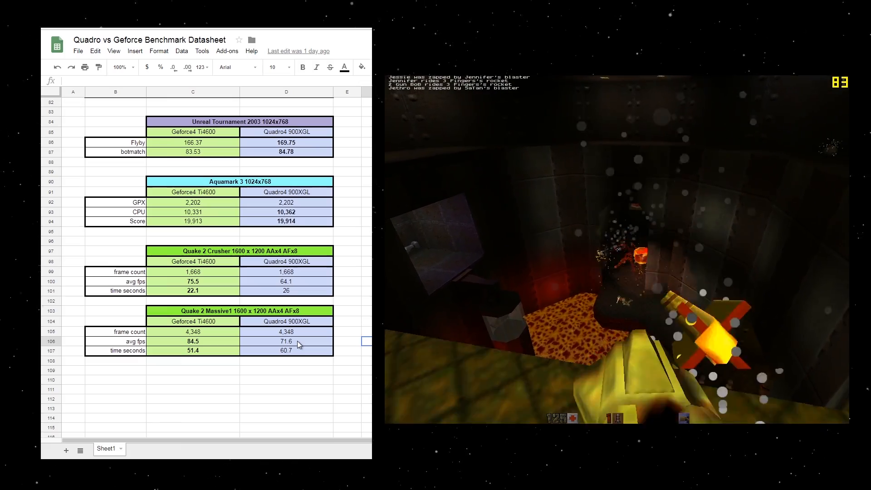
Scroll up from the Quake 2 tables to the RayStorm 2004 and 3DMark2001 SE results.
scroll(up, 3)
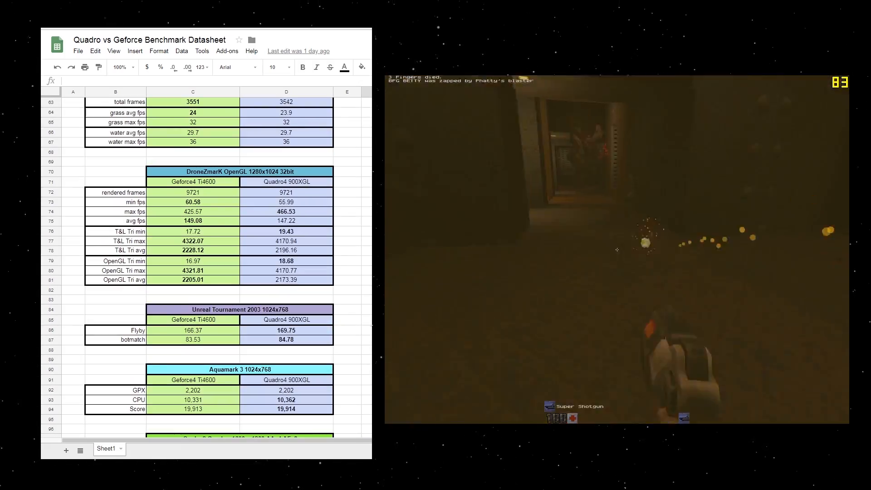
scroll(up, 3)
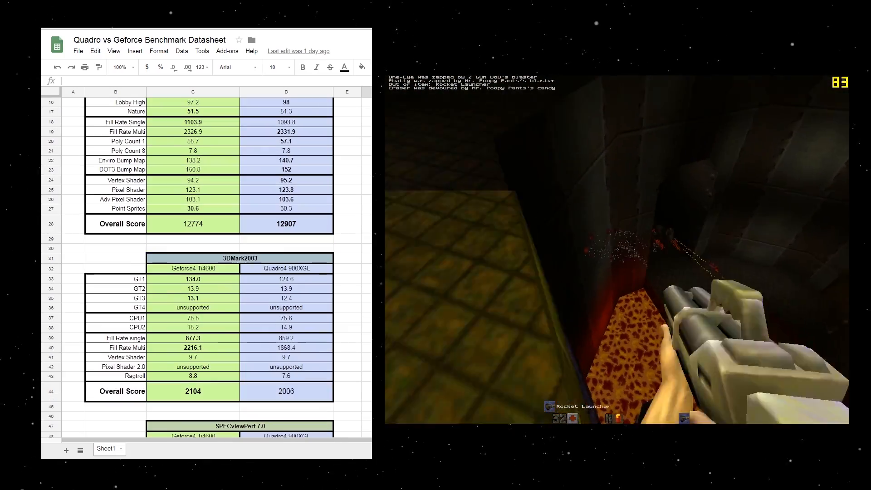
scroll(up, 3)
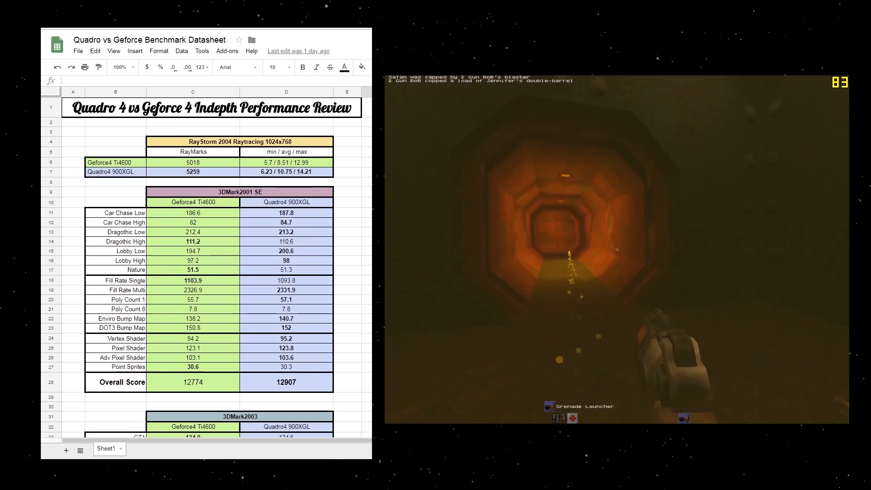
mouse_move(616, 250)
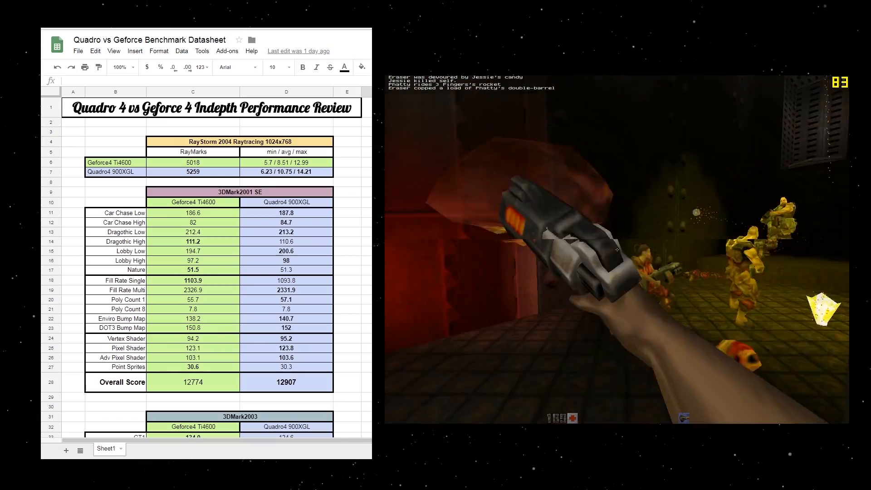
scroll(down, 3)
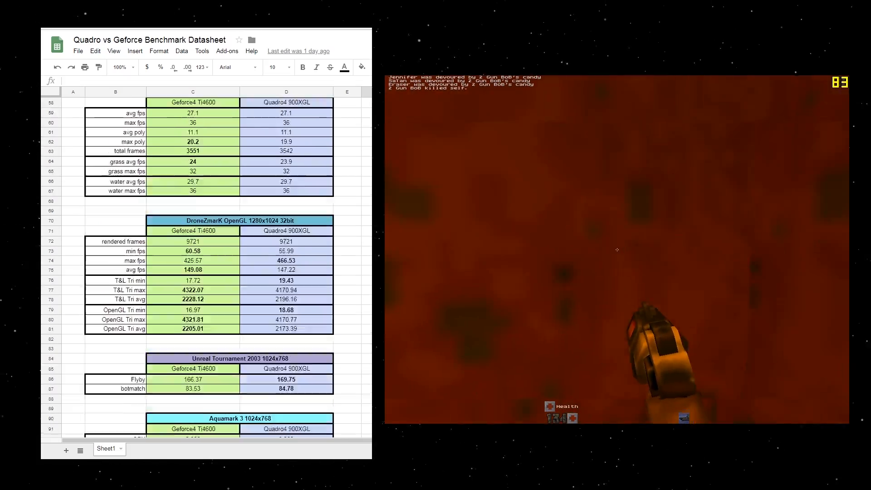
scroll(up, 3)
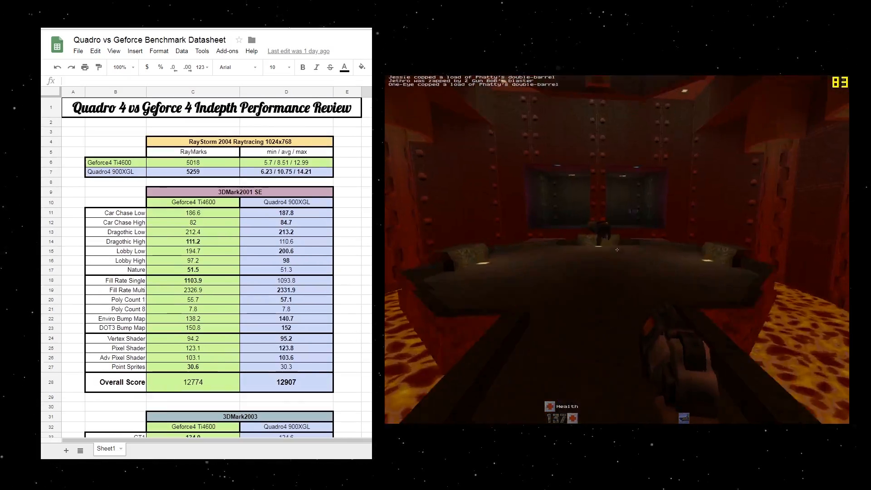
scroll(down, 3)
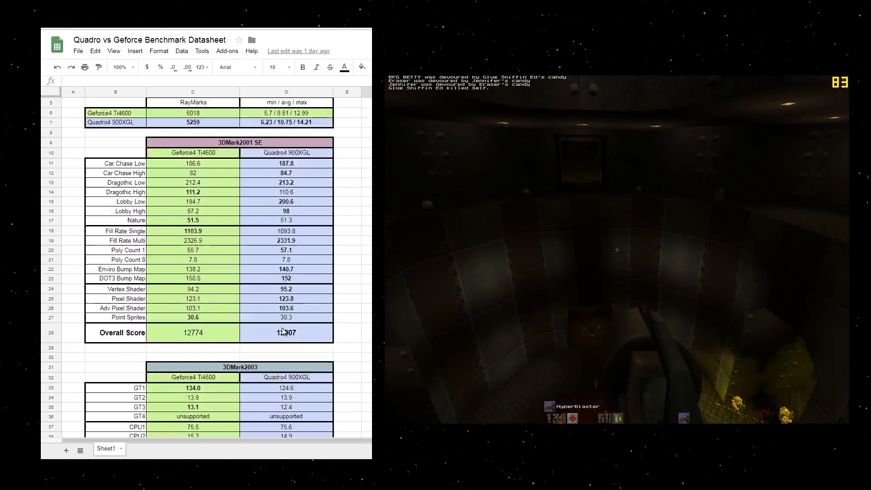
scroll(down, 3)
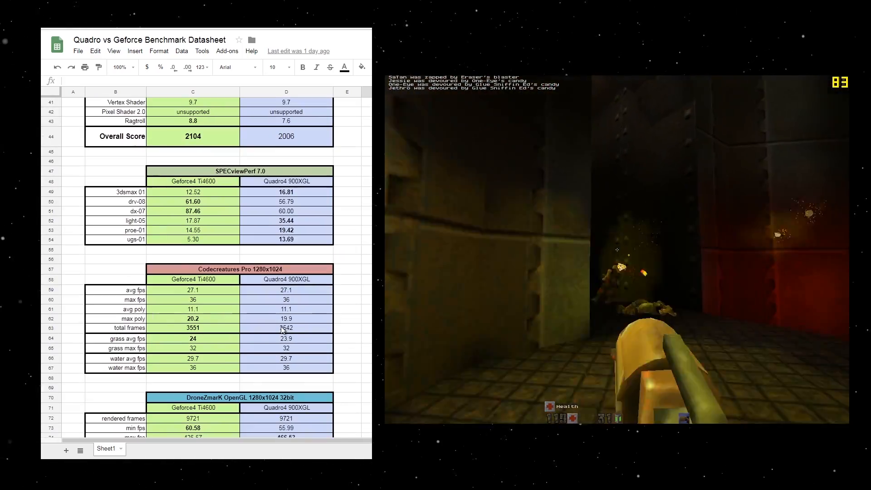
scroll(down, 3)
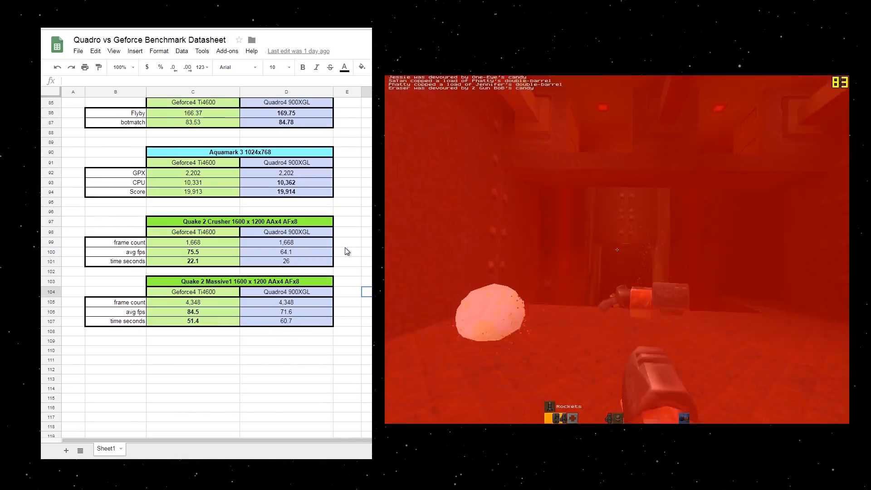
scroll(up, 3)
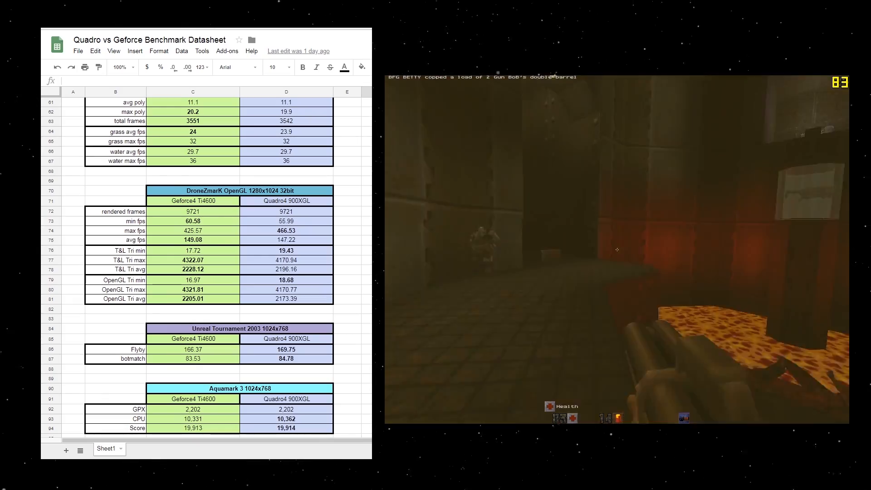
scroll(up, 3)
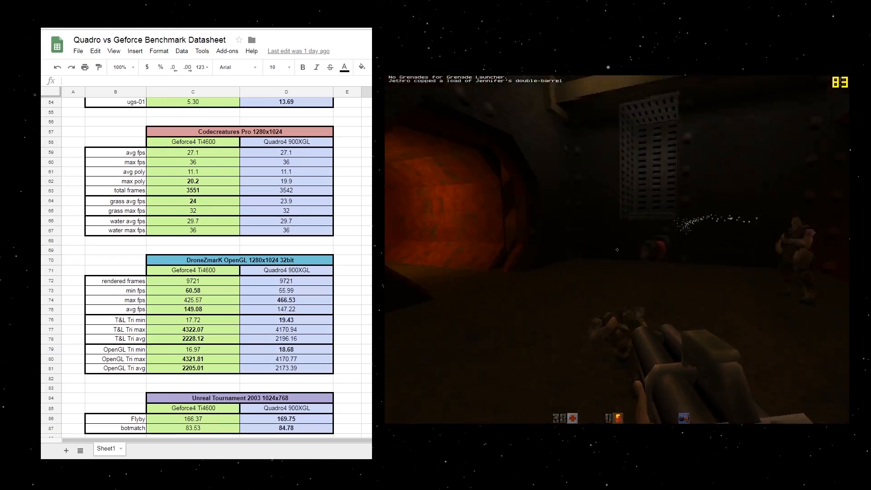
scroll(up, 3)
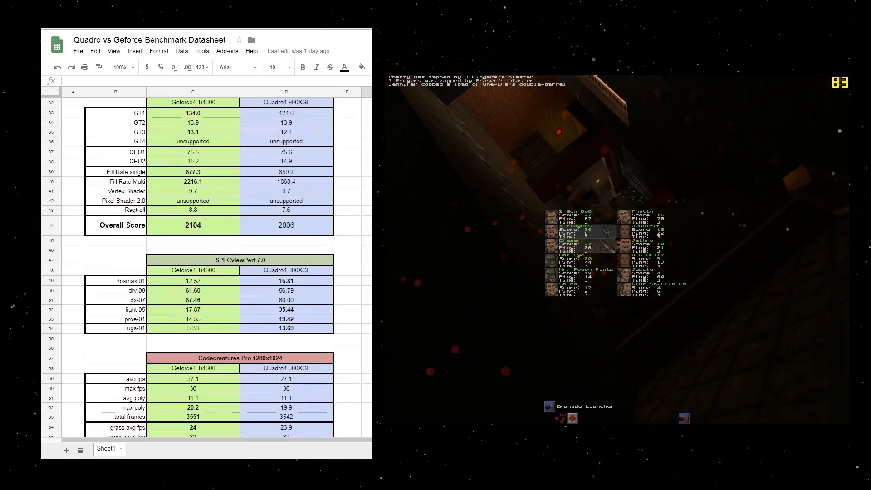
scroll(up, 3)
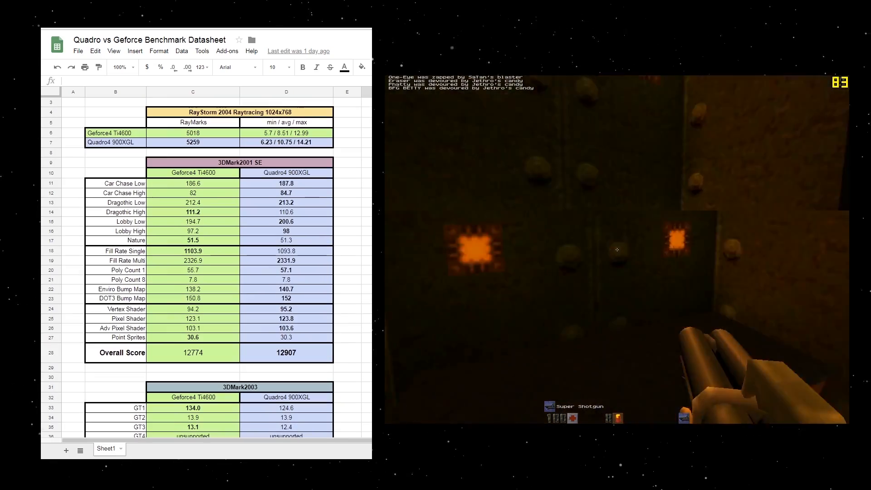